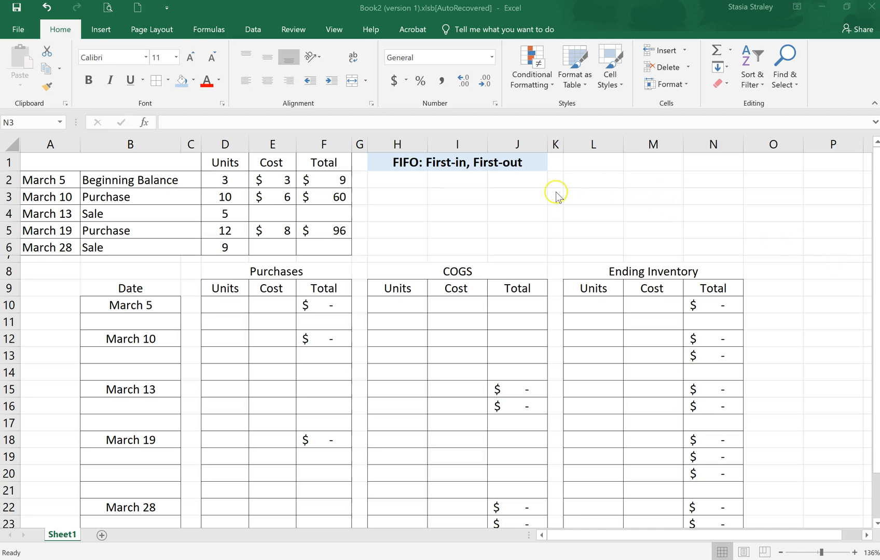
Enter the label 'Perpetual' under the FIFO: First-in, First-out heading.
left_click(397, 179)
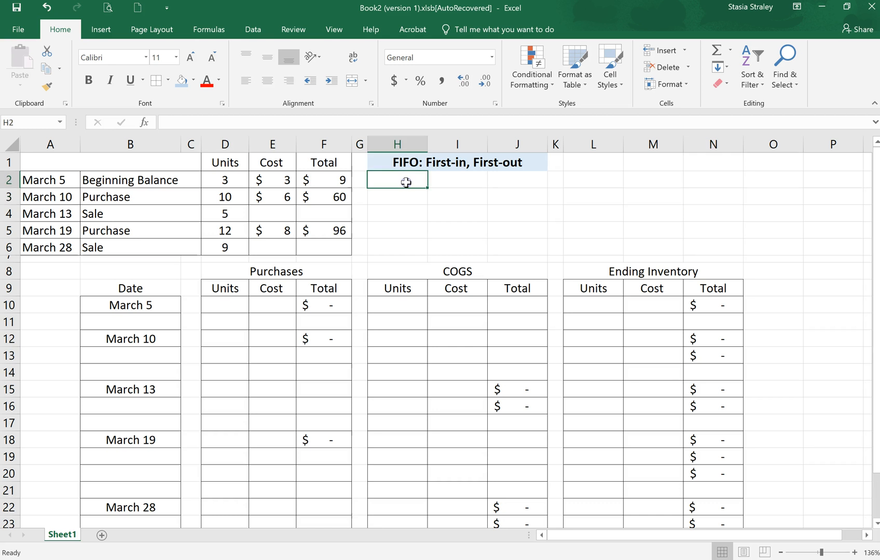
type("Perpetual")
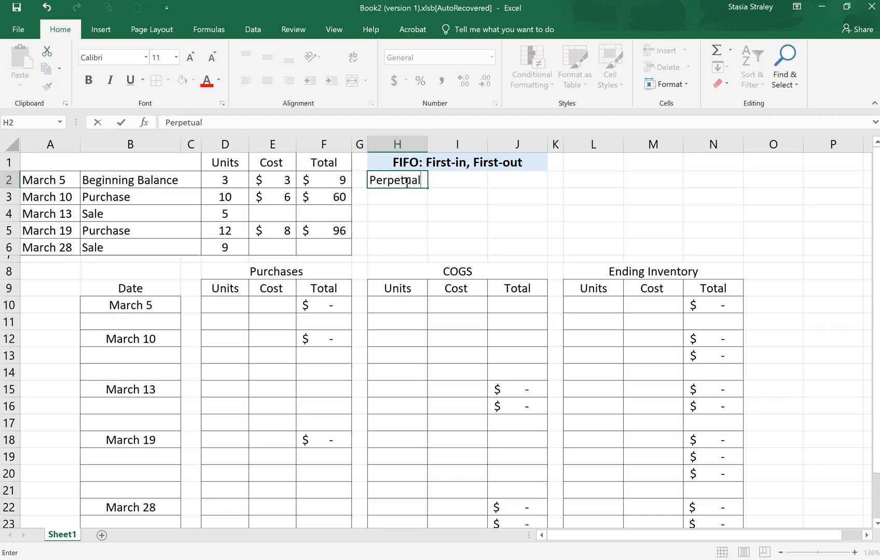
key("enter")
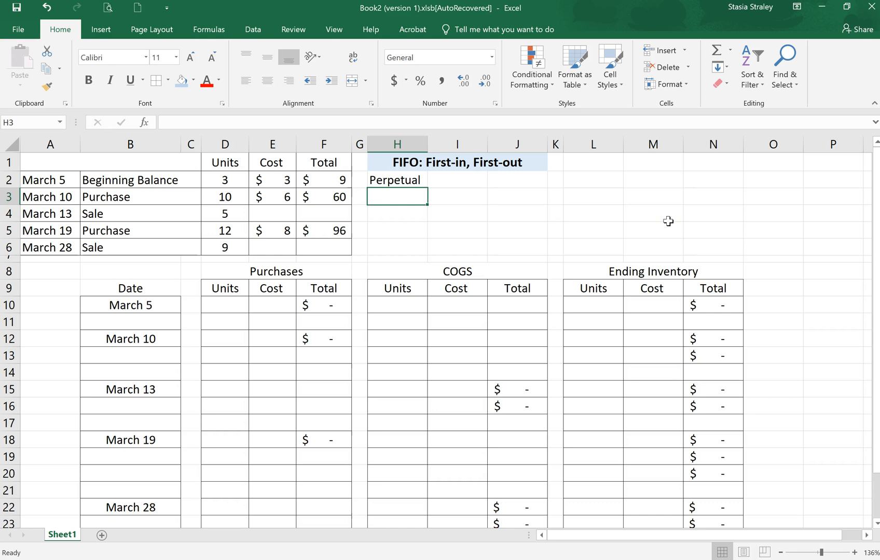
mouse_move(130, 194)
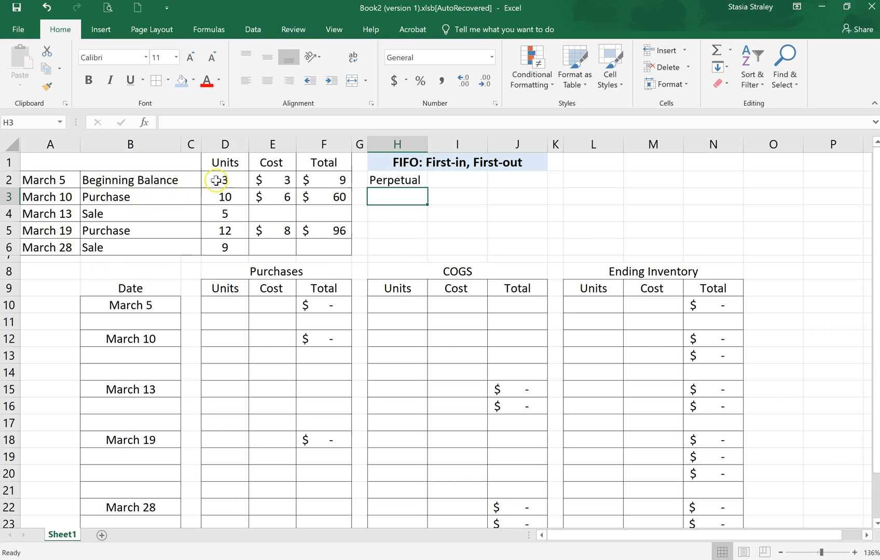
mouse_move(268, 183)
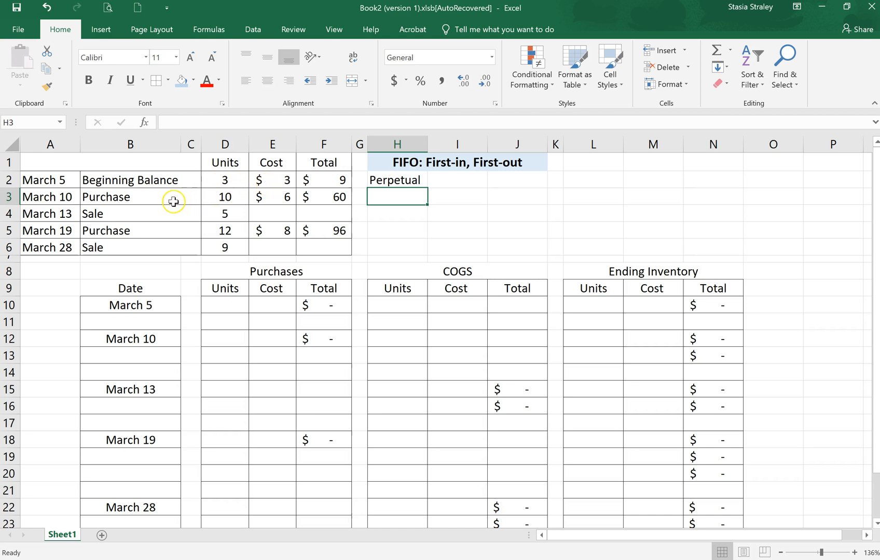
mouse_move(175, 246)
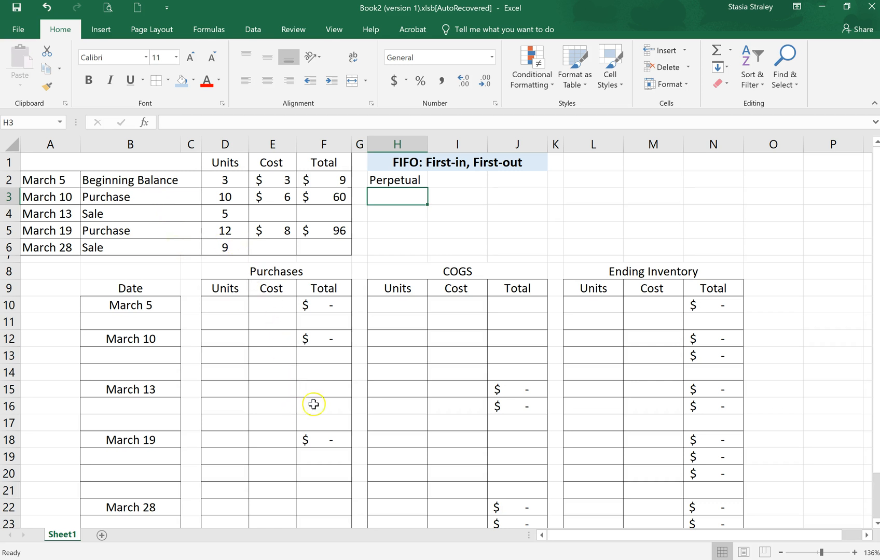
mouse_move(624, 361)
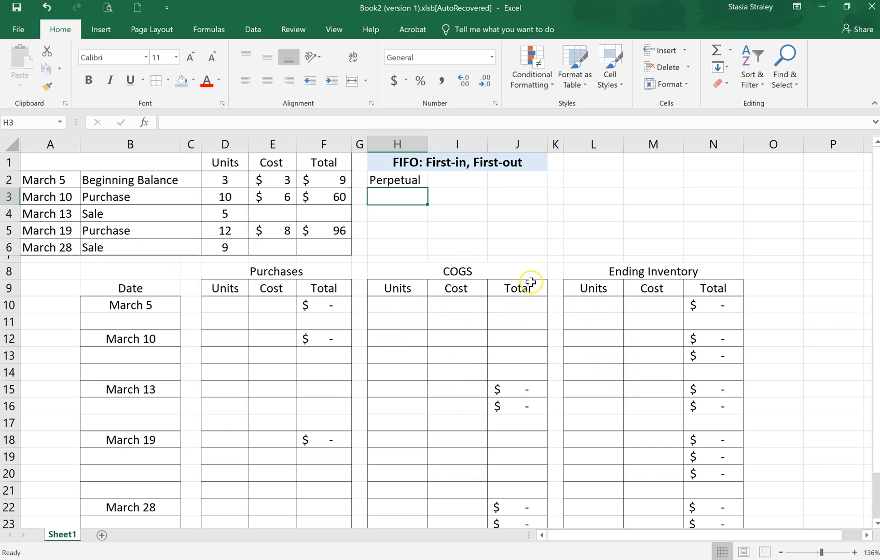
mouse_move(297, 290)
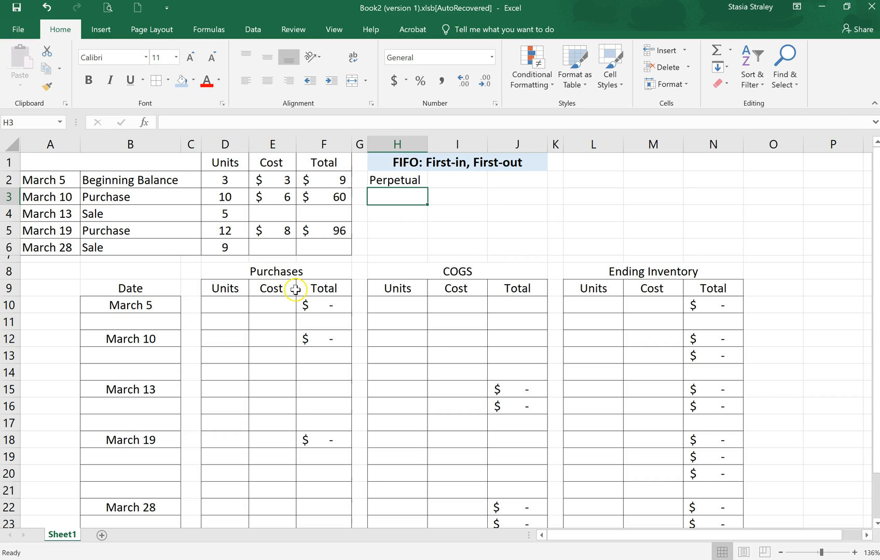
mouse_move(272, 340)
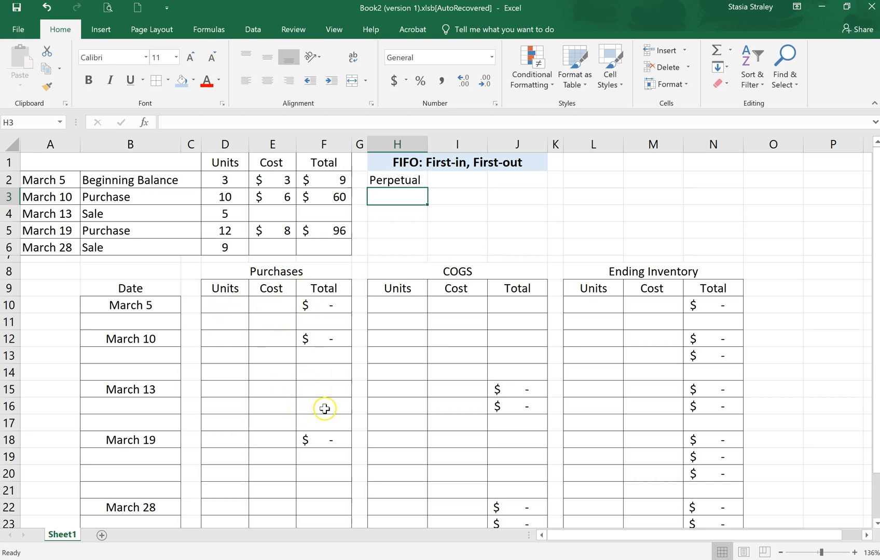
mouse_move(438, 388)
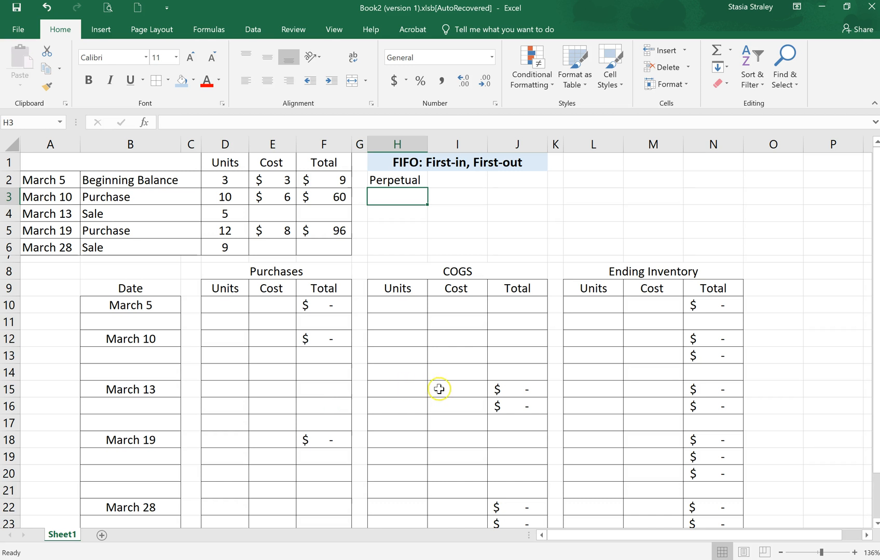
mouse_move(467, 357)
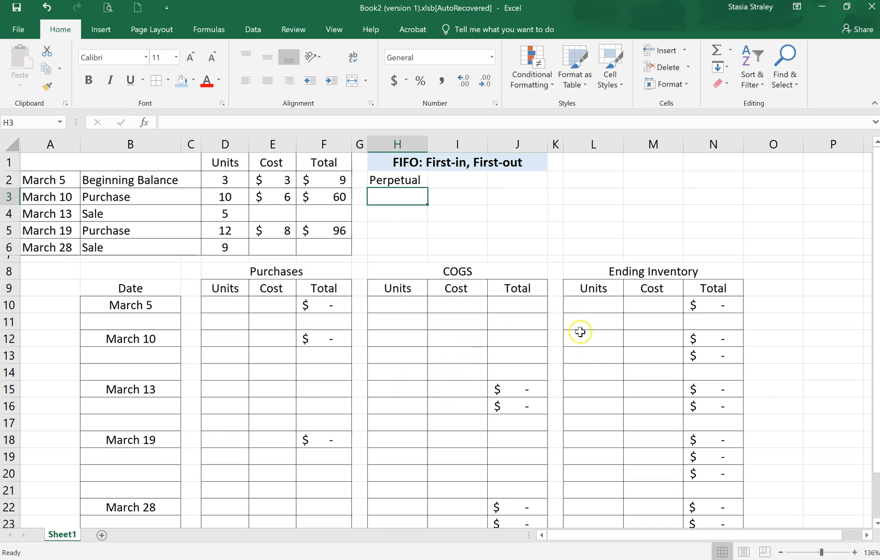
mouse_move(530, 252)
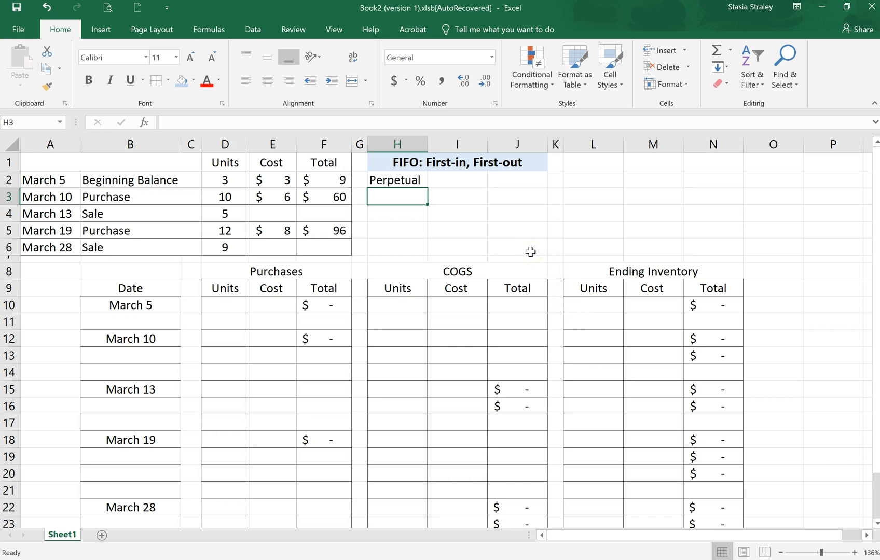
mouse_move(573, 252)
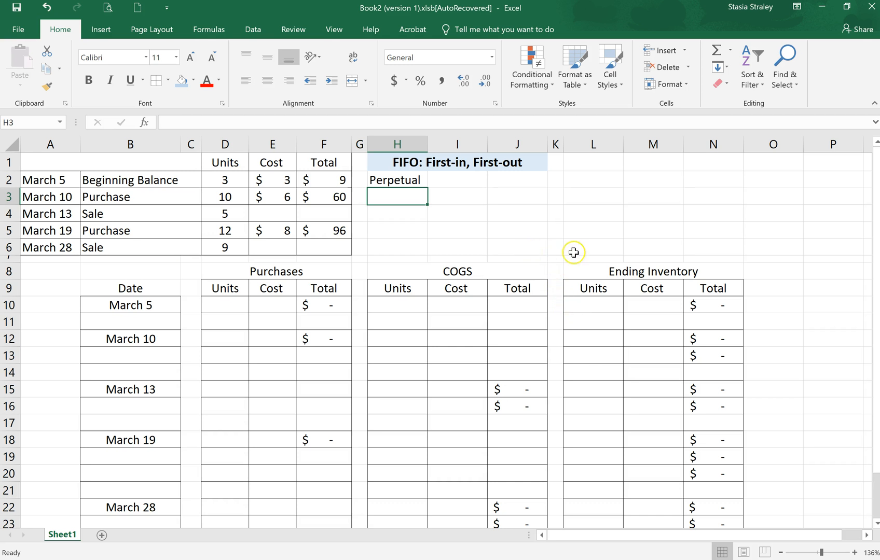
mouse_move(554, 256)
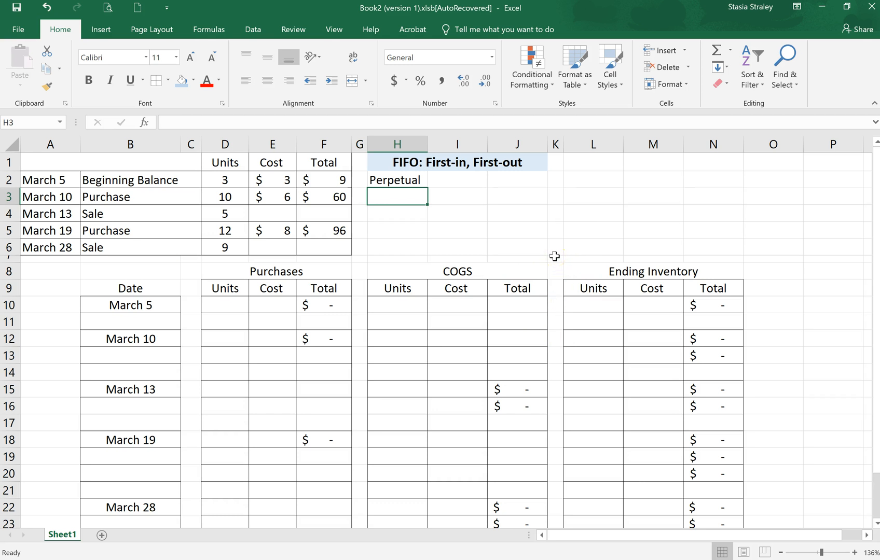
mouse_move(605, 297)
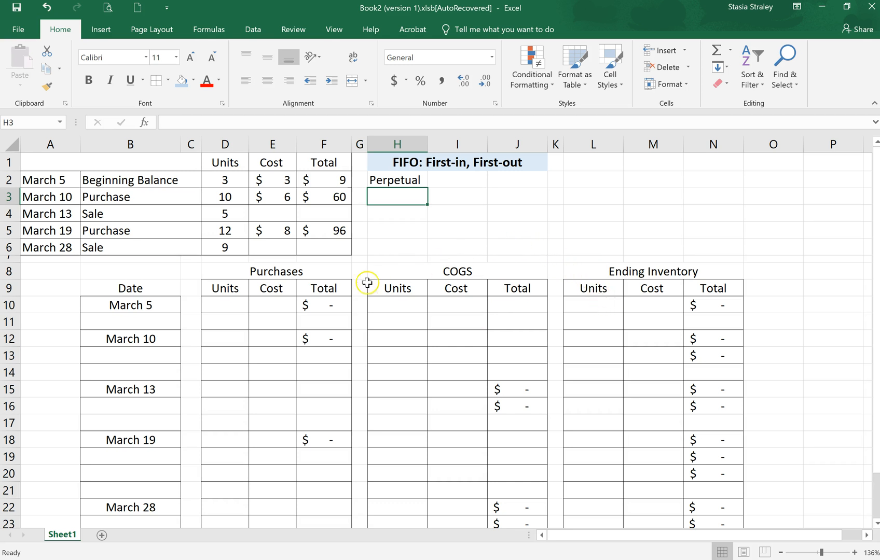
mouse_move(436, 325)
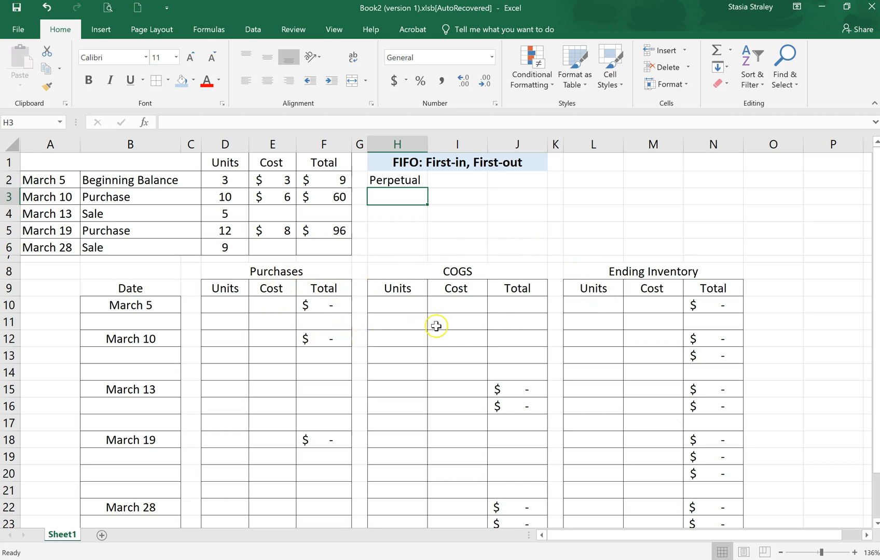
mouse_move(224, 261)
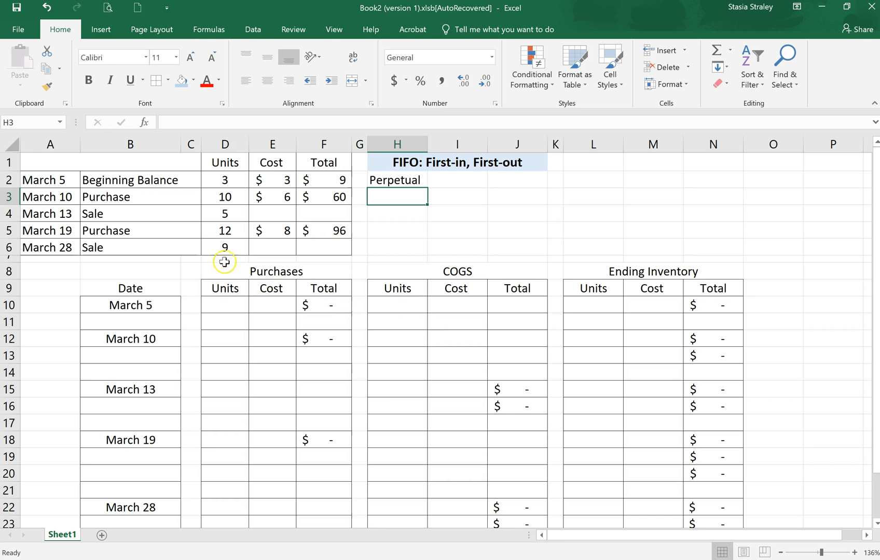
mouse_move(67, 186)
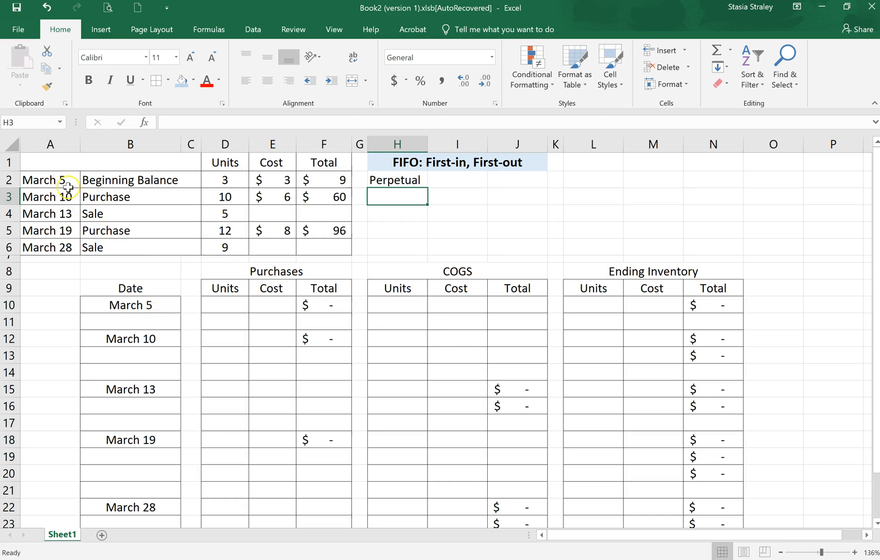
mouse_move(228, 183)
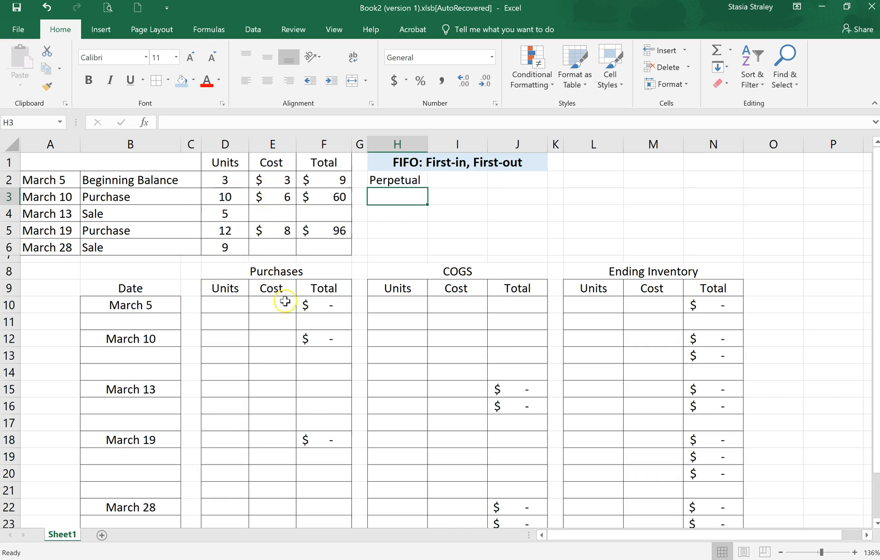
Enter the March 5 ending inventory layer of 3 units at $3 ($9) and shade it light blue.
left_click(593, 305)
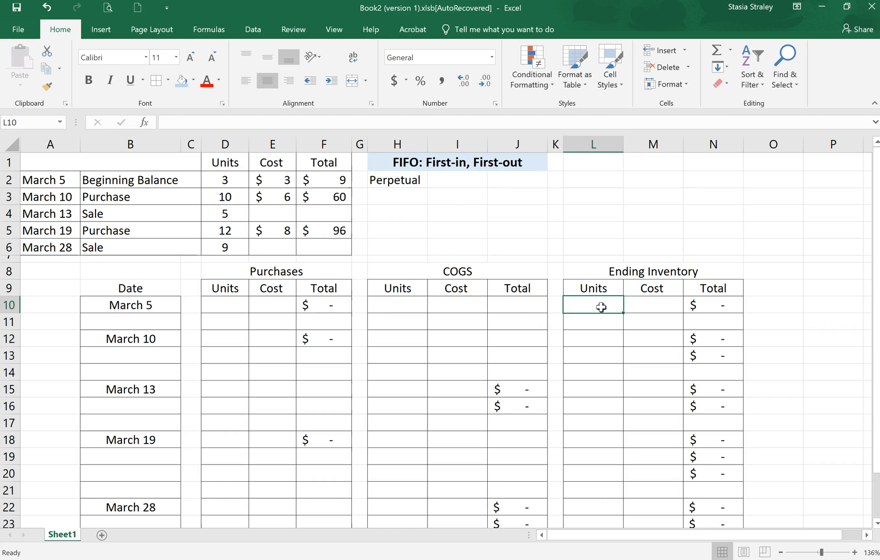
type("3")
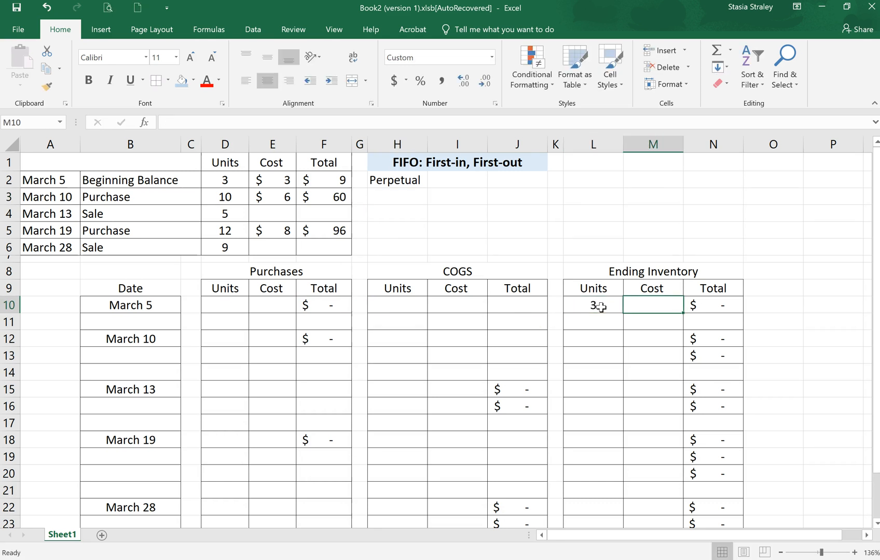
type("3")
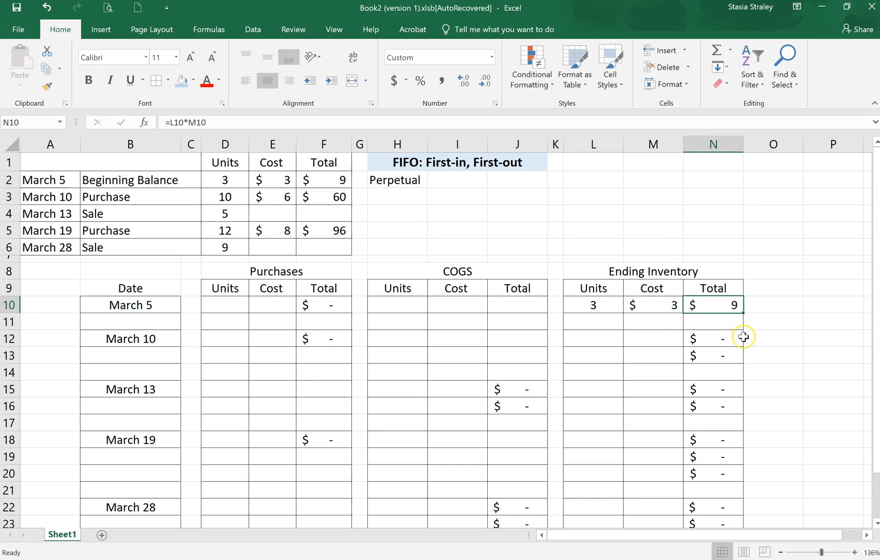
left_click(593, 305)
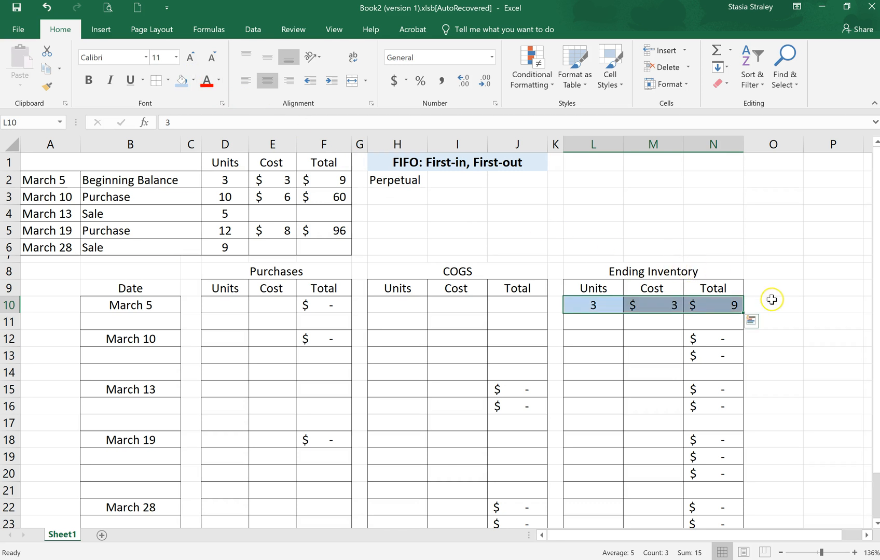
left_click(772, 305)
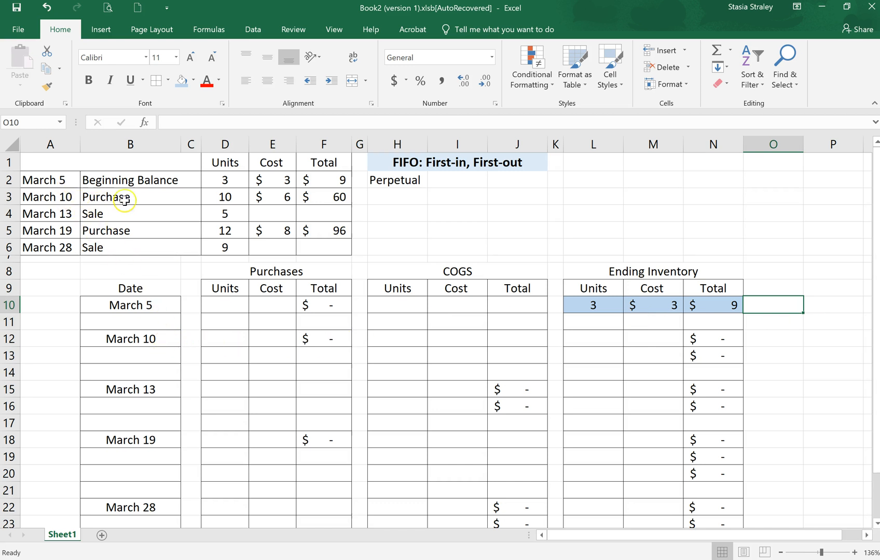
mouse_move(279, 200)
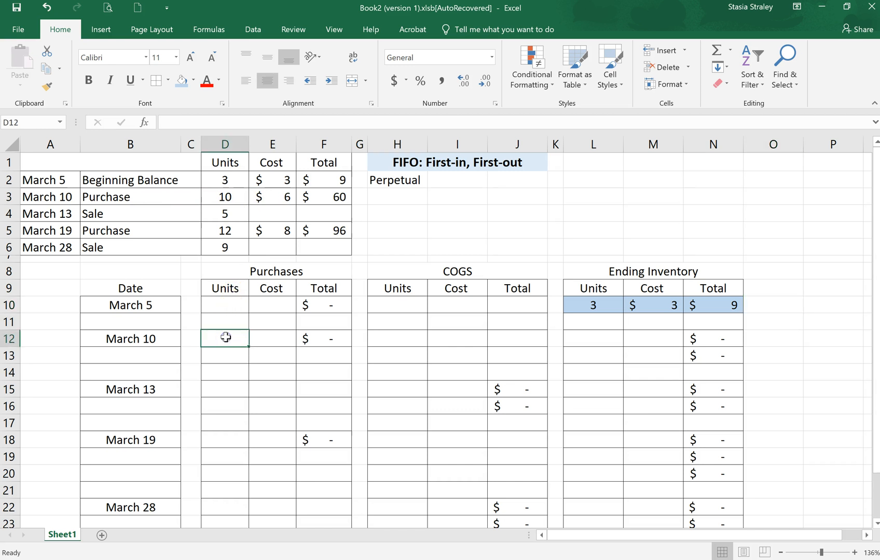
Enter the March 10 purchase of 10 units at $6 so its total shows $60.
type("10")
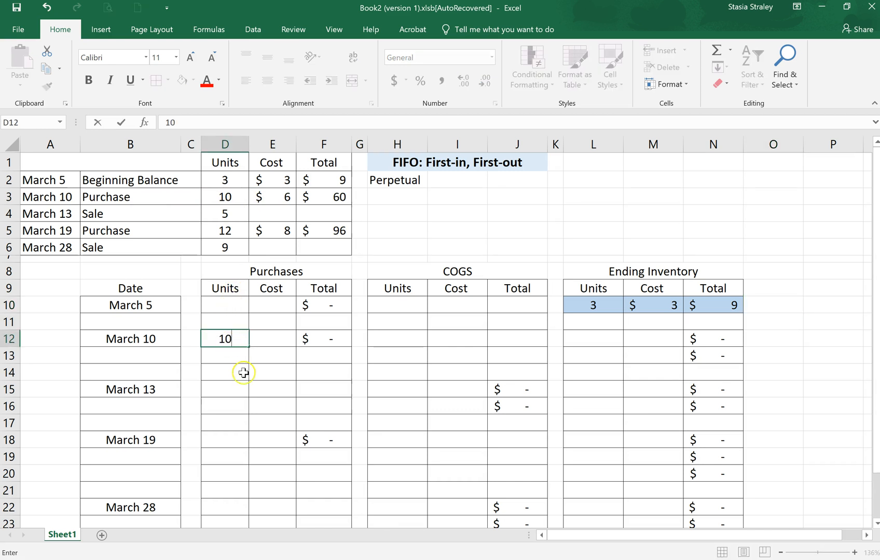
type("6")
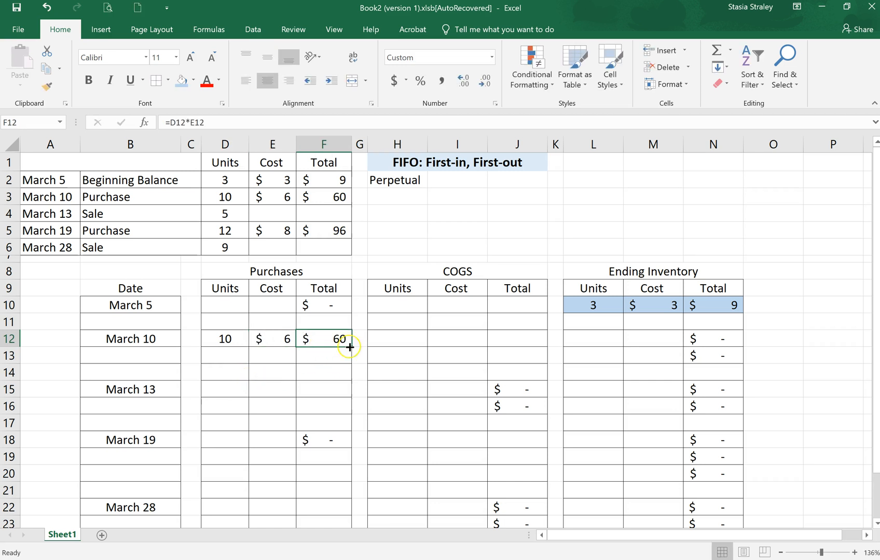
mouse_move(324, 340)
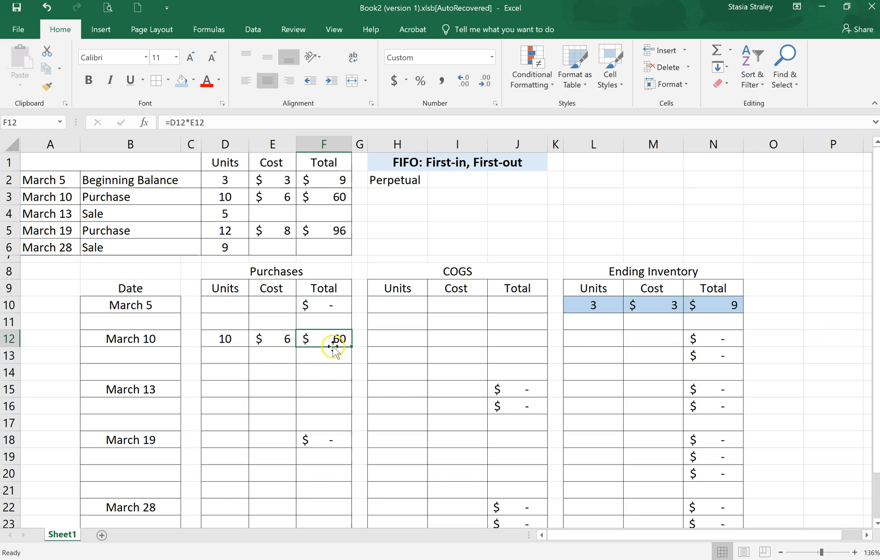
mouse_move(560, 347)
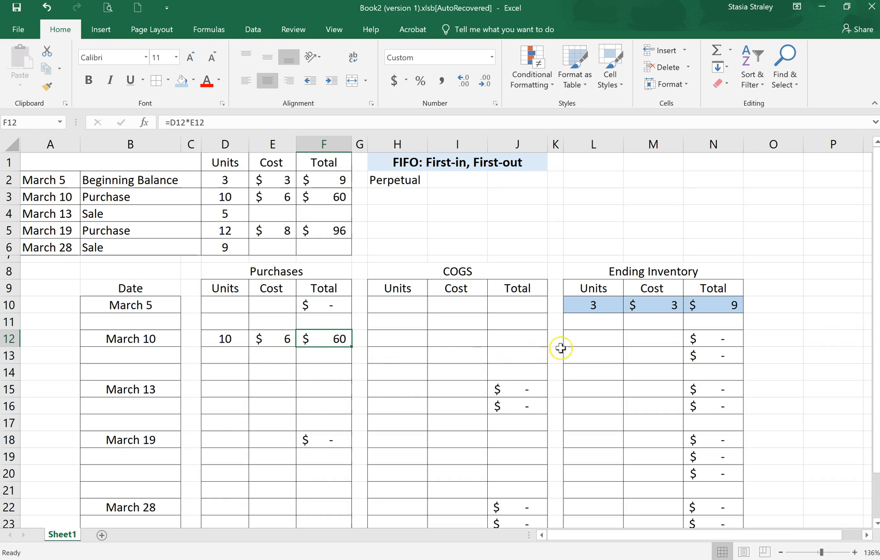
Enter March 10 ending inventory layers 3 at $3 ($9) and 10 at $6 ($60), shaded blue.
left_click(593, 338)
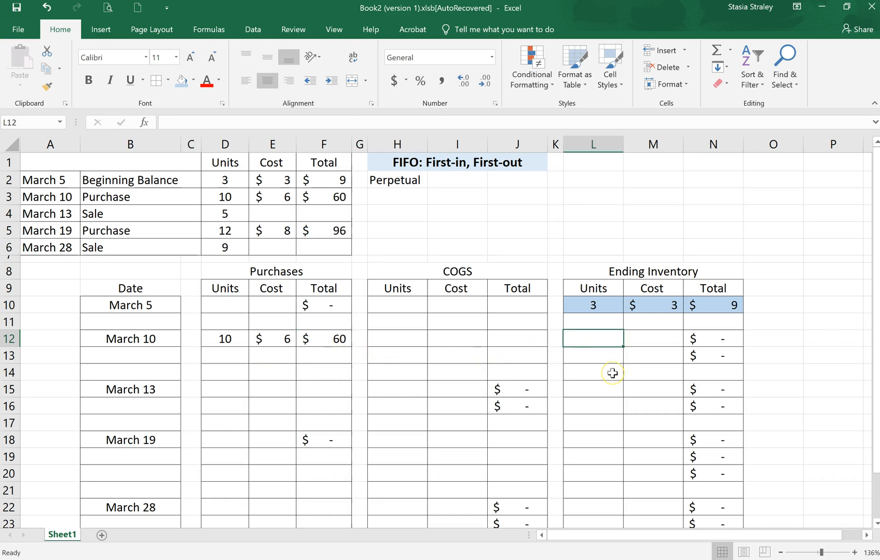
type("3")
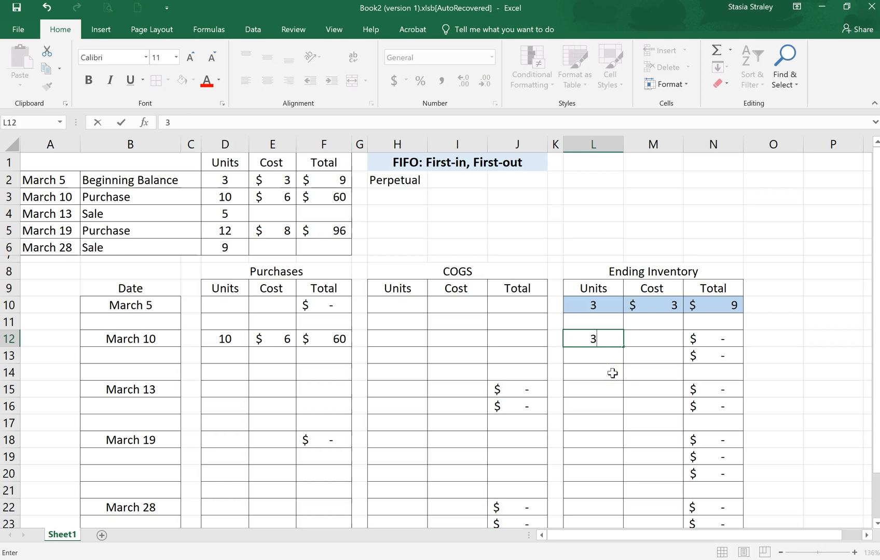
key("Tab")
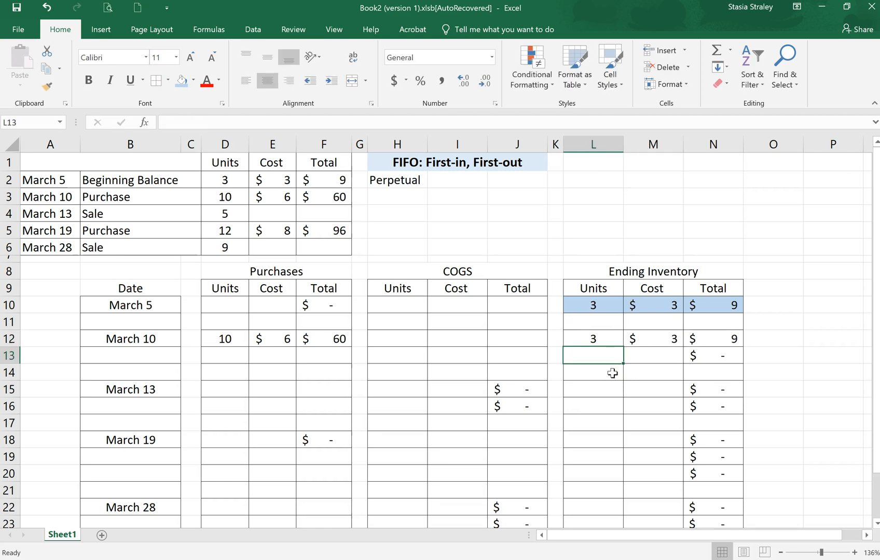
type("10")
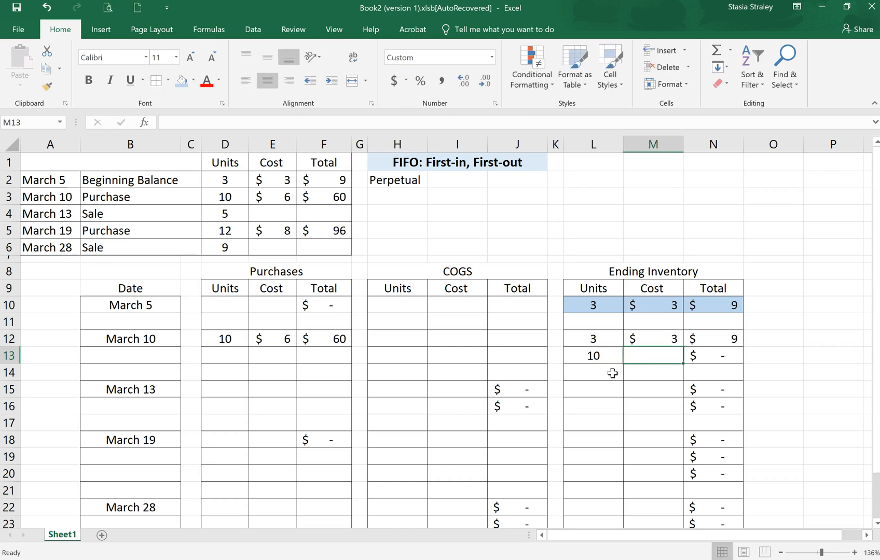
type("6")
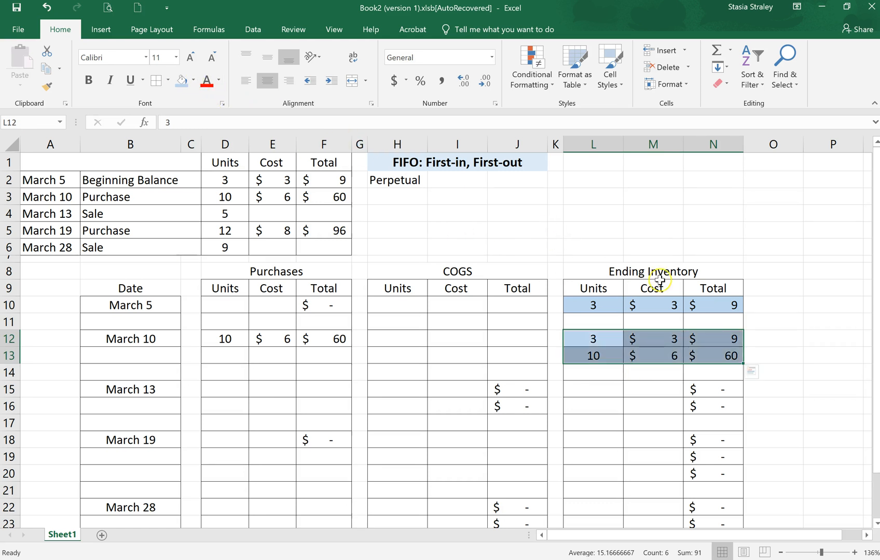
left_click(773, 355)
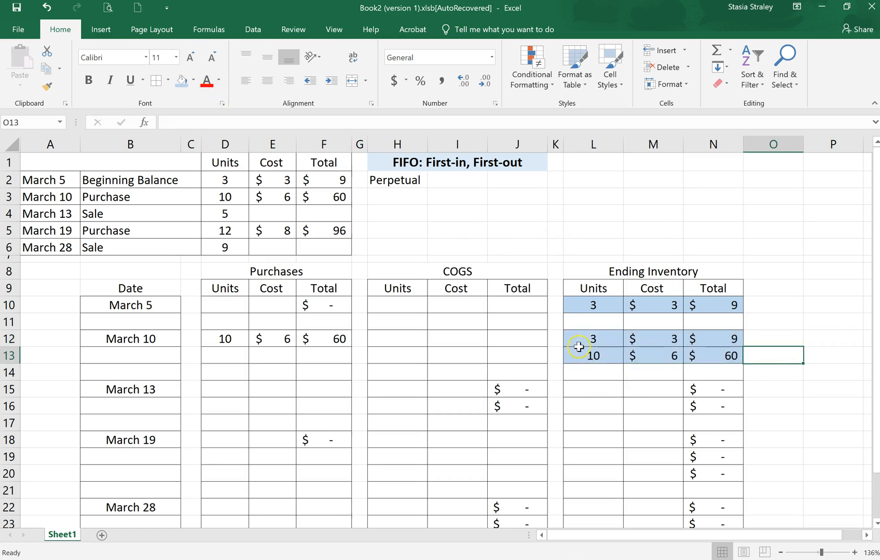
mouse_move(610, 352)
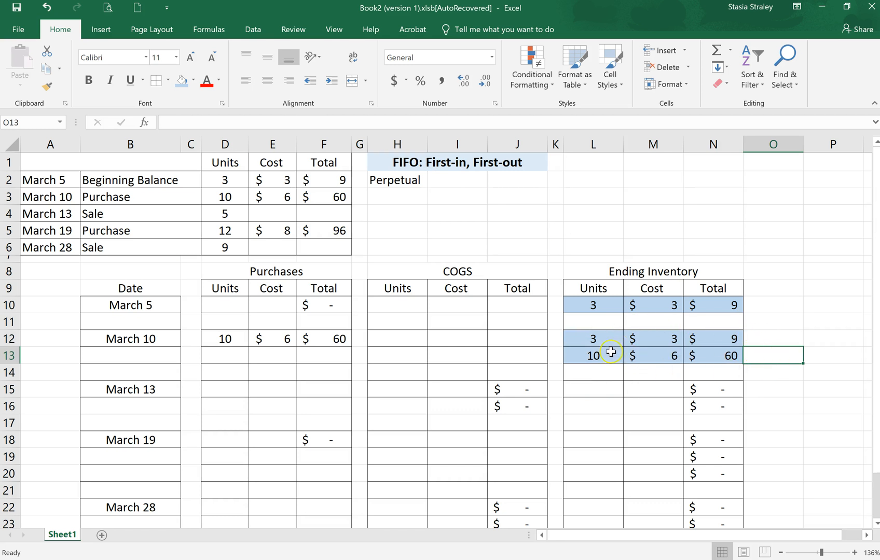
mouse_move(706, 340)
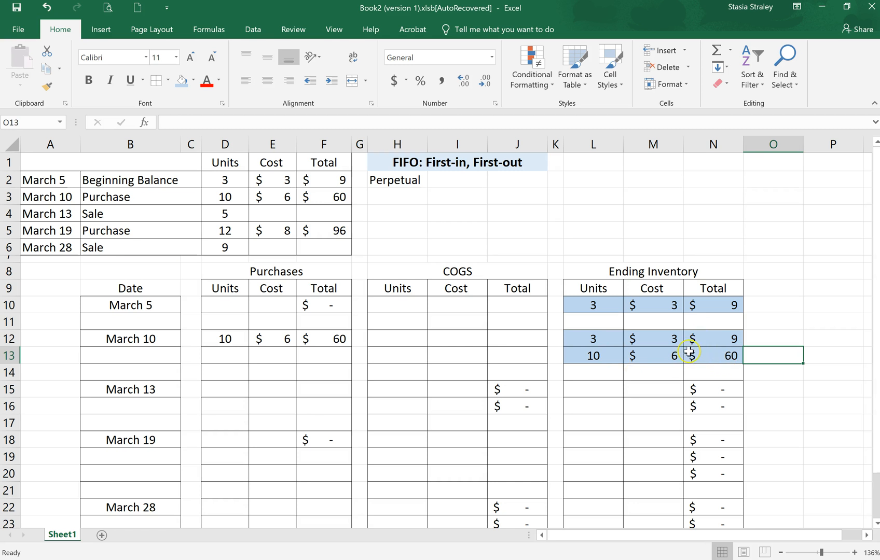
mouse_move(746, 356)
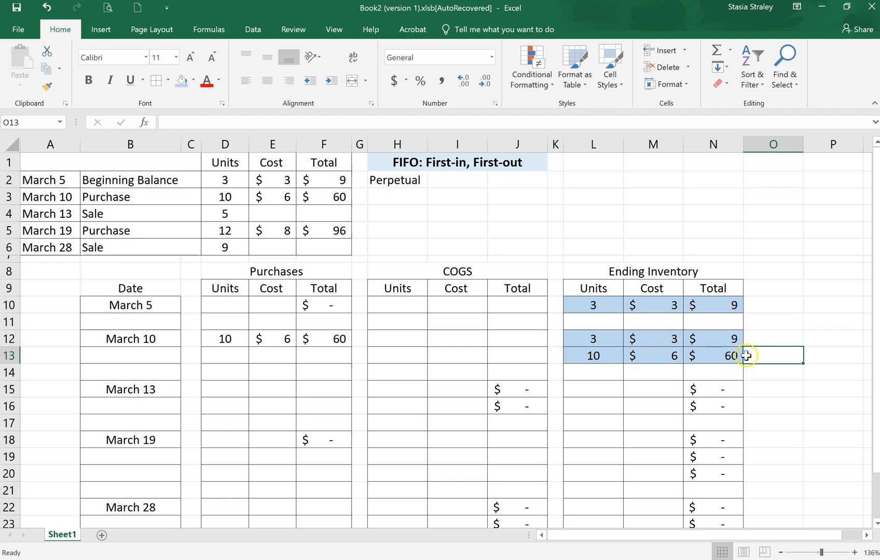
mouse_move(768, 352)
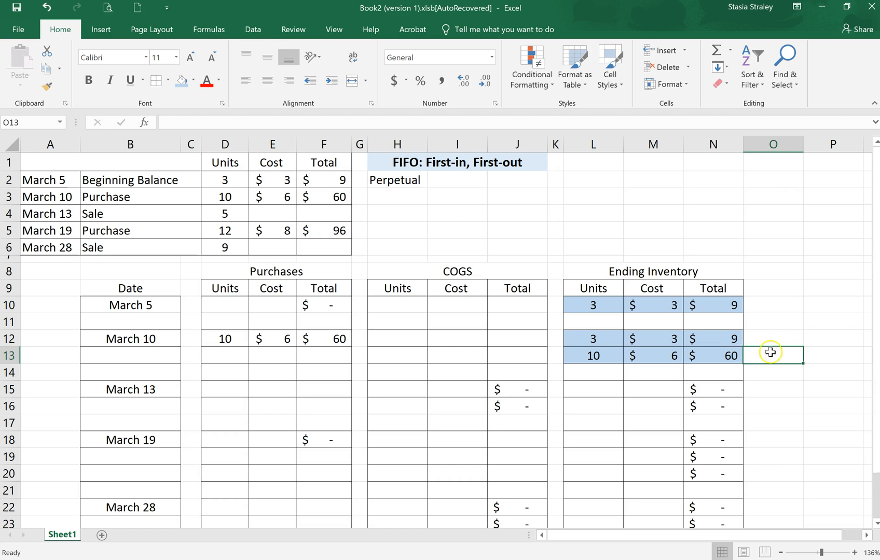
mouse_move(234, 392)
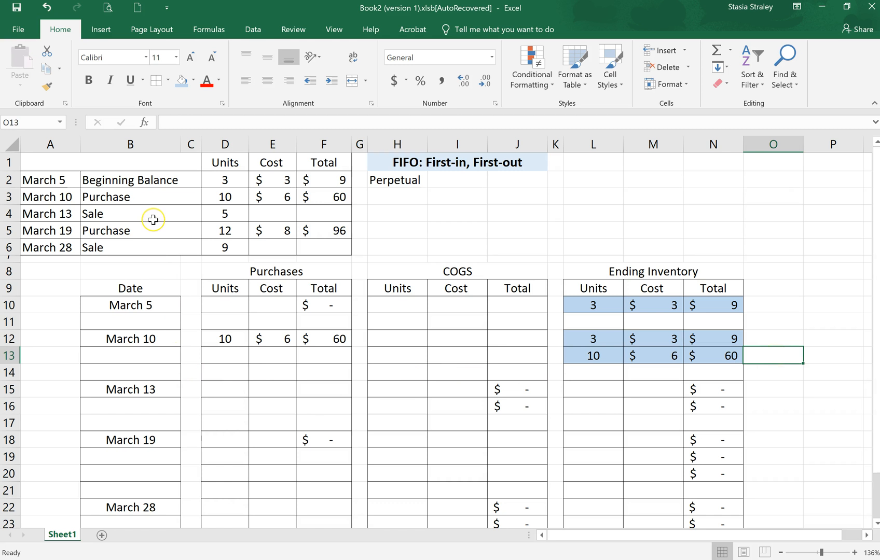
mouse_move(197, 217)
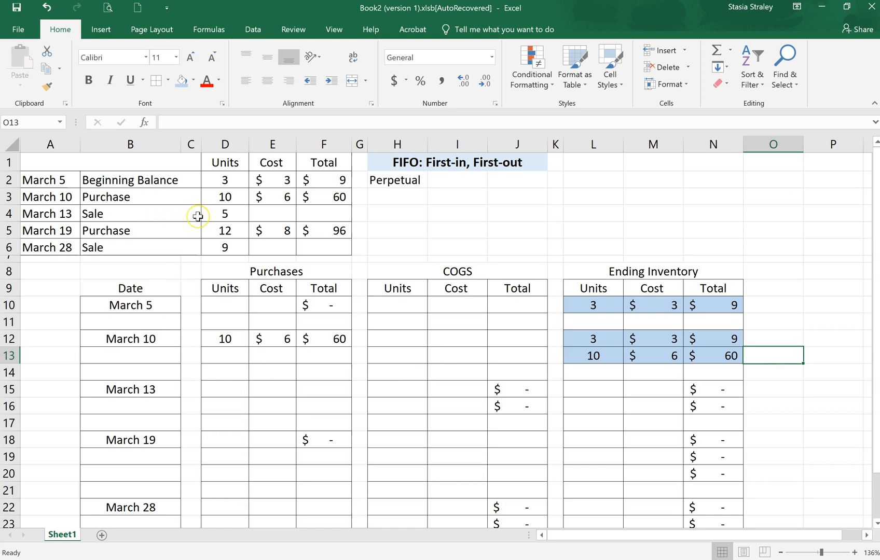
mouse_move(252, 374)
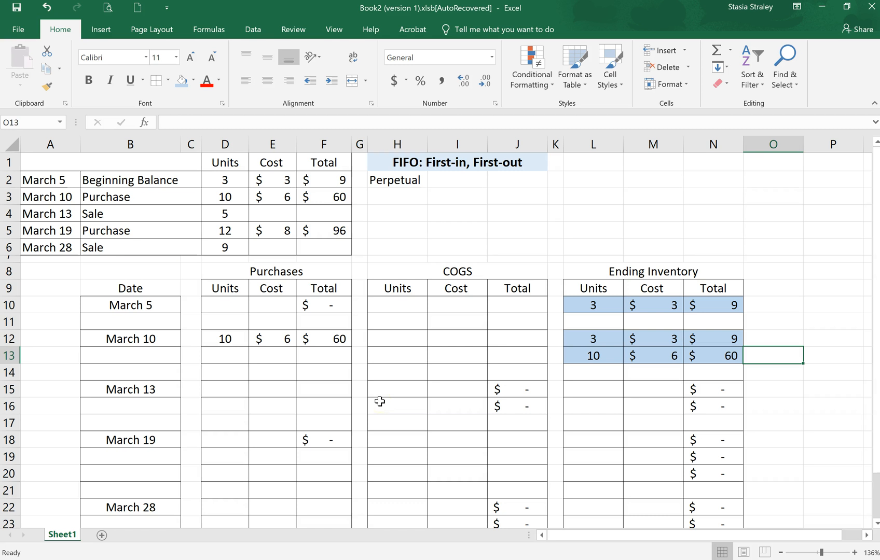
mouse_move(399, 387)
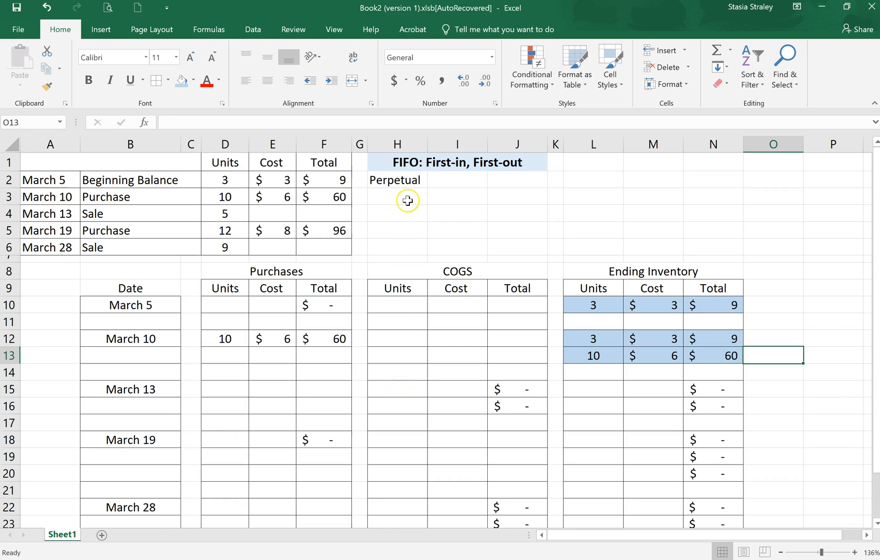
mouse_move(452, 190)
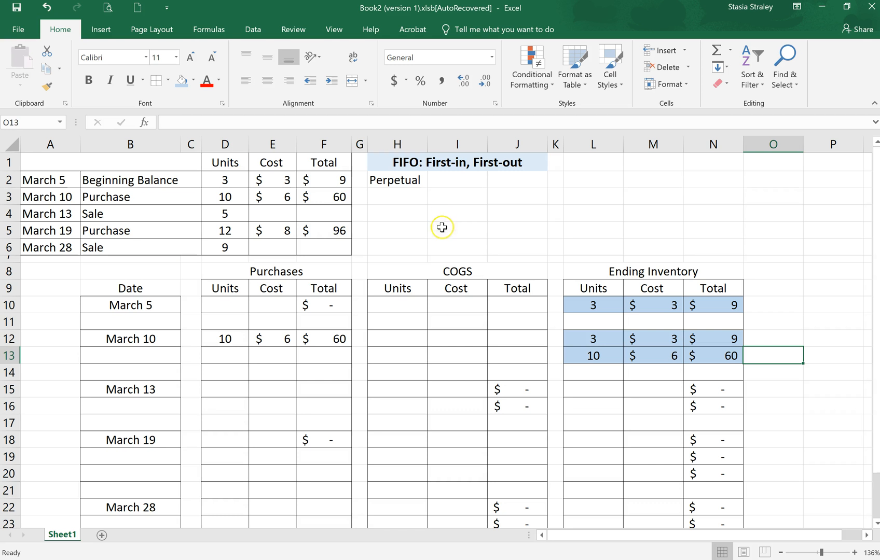
mouse_move(423, 160)
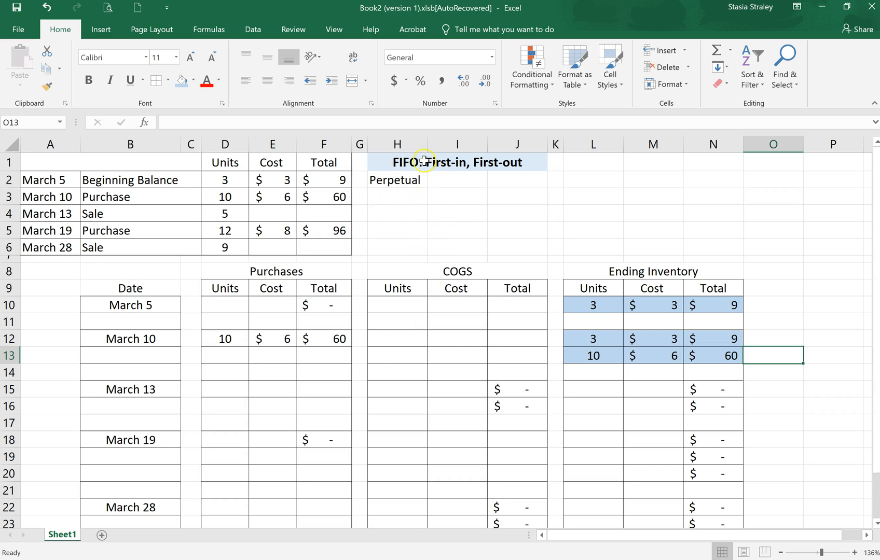
mouse_move(164, 374)
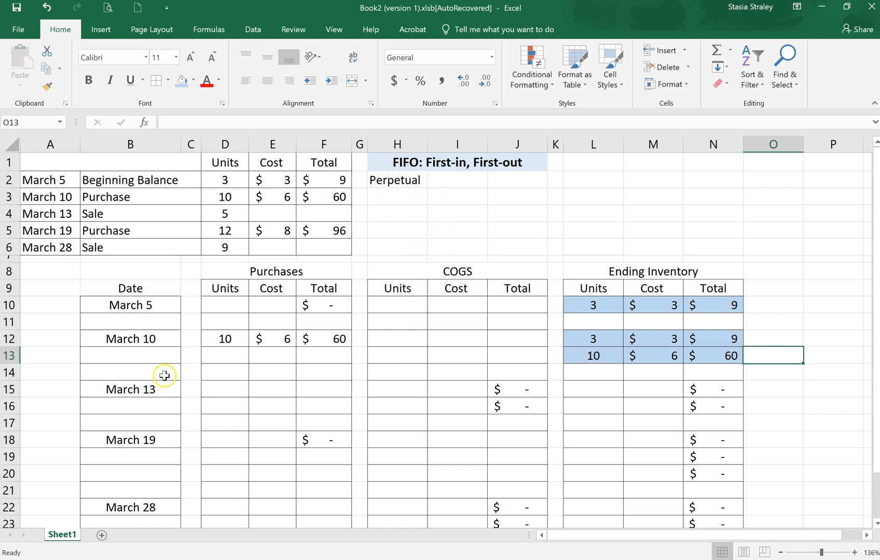
mouse_move(242, 222)
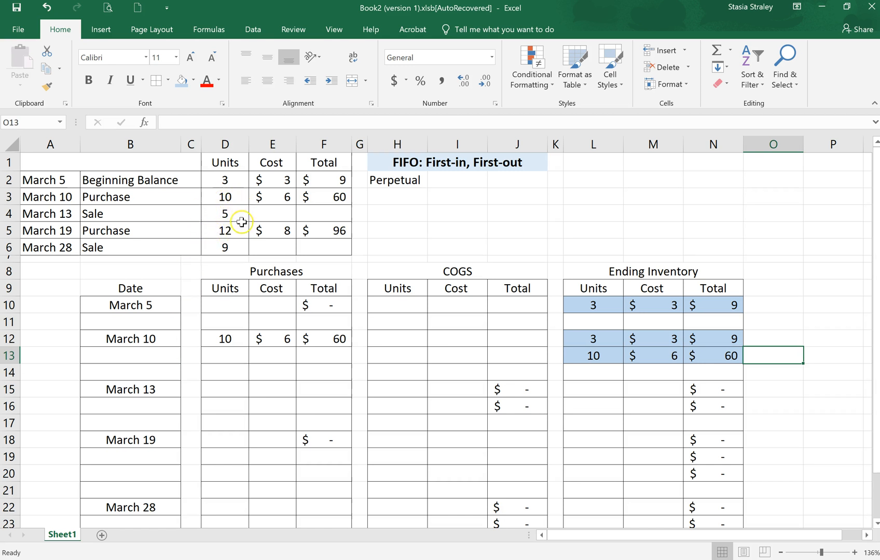
mouse_move(267, 392)
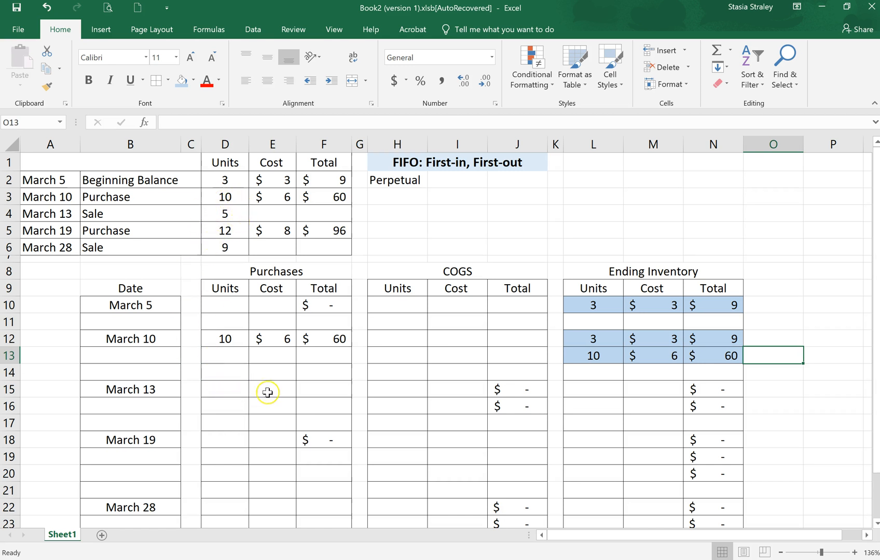
mouse_move(400, 391)
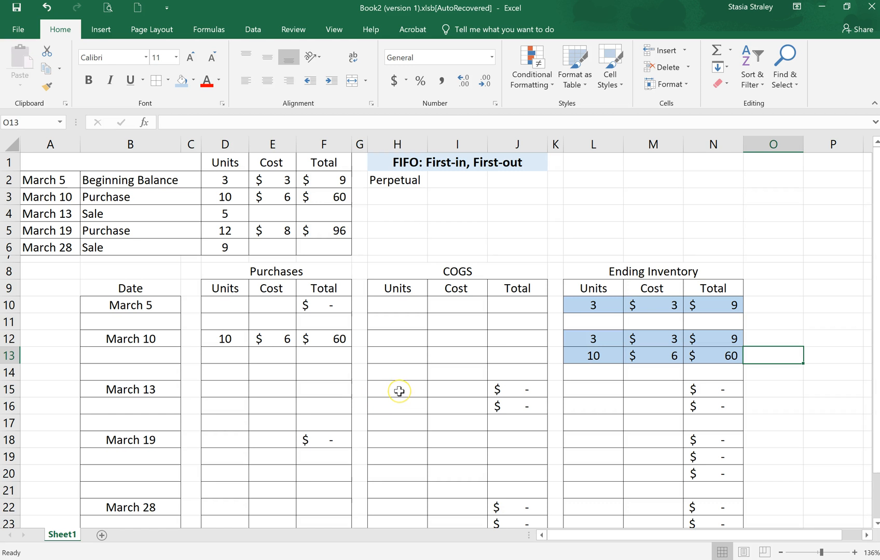
mouse_move(557, 347)
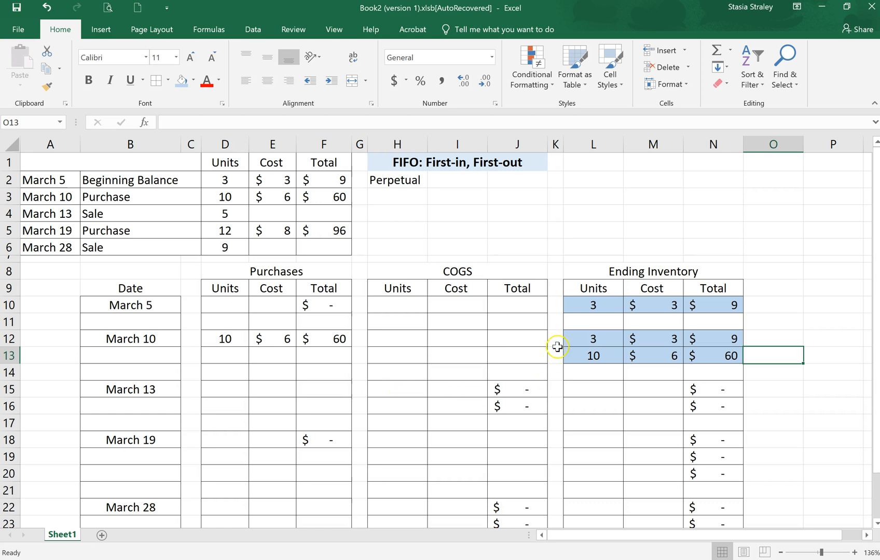
mouse_move(580, 348)
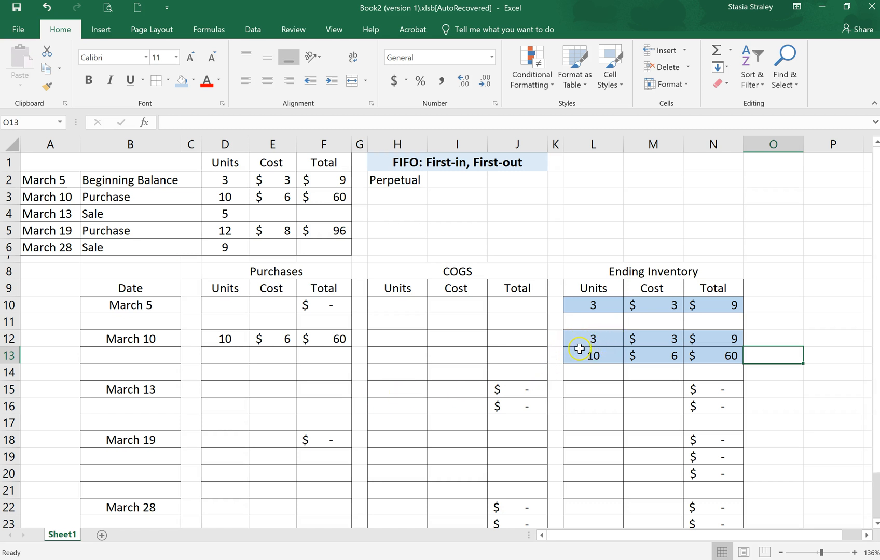
Enter the March 13 COGS layers of 3 units at $3 ($9) and 2 units at $6 ($12).
left_click(397, 388)
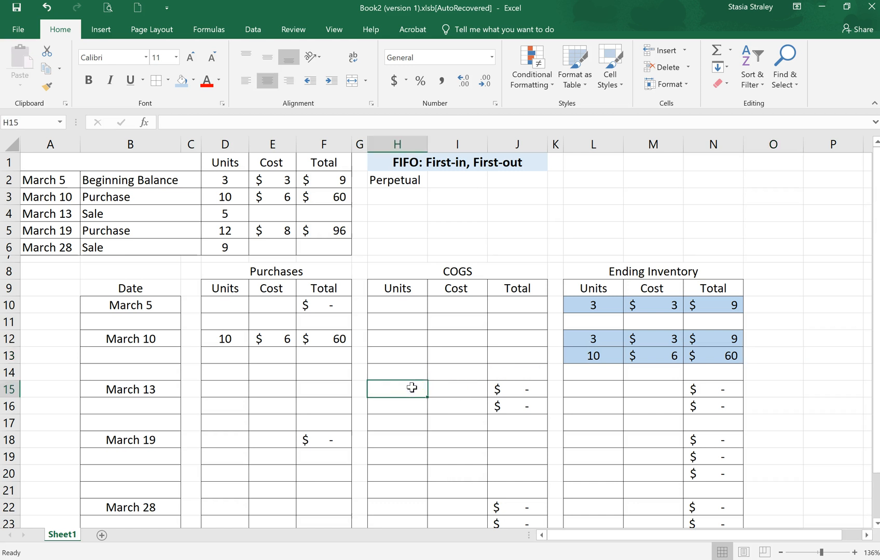
type("3")
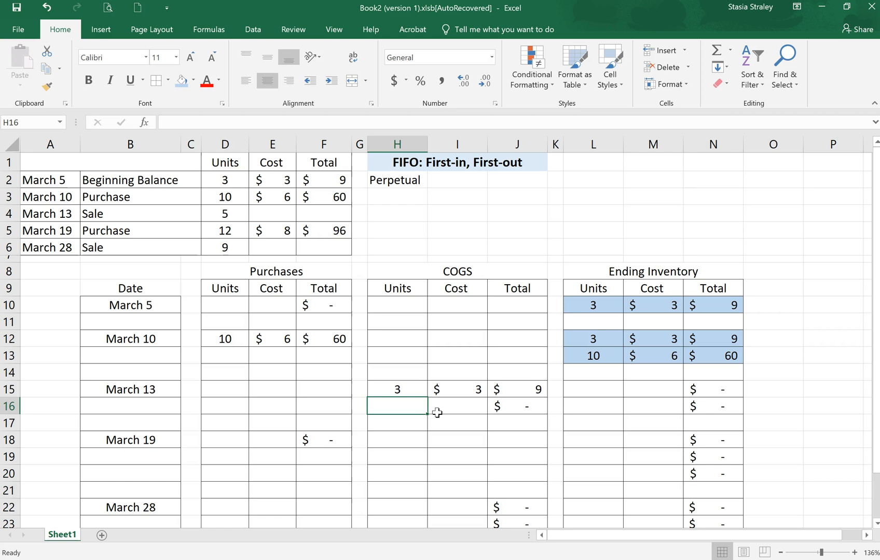
type("2")
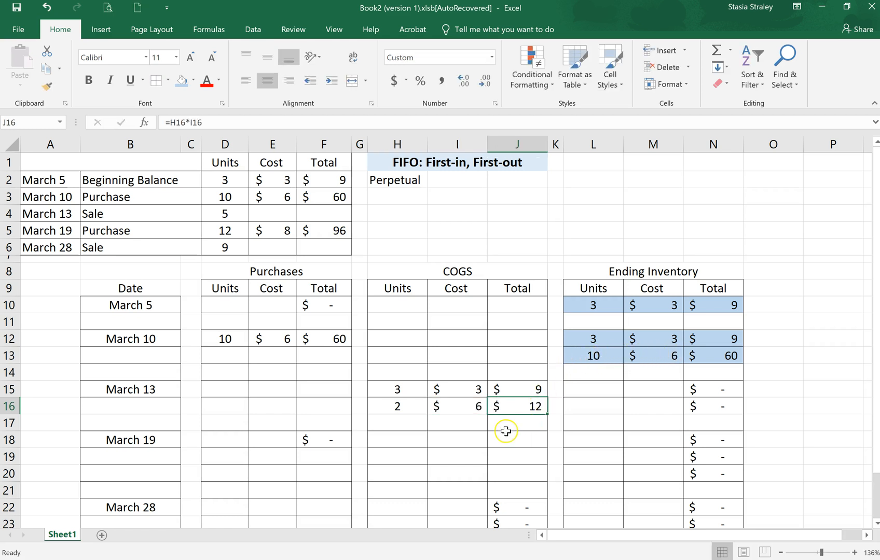
mouse_move(403, 420)
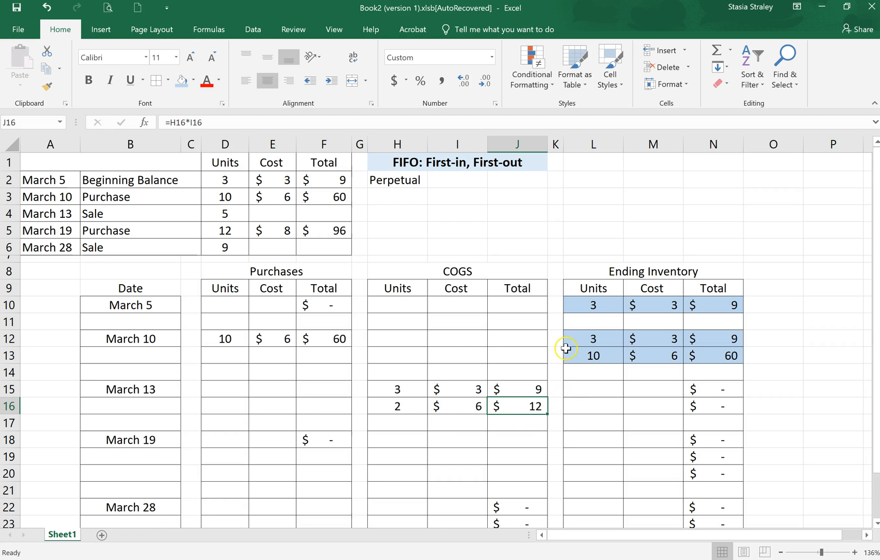
Enter March 13 ending inventory layers 0 at $3 and 8 at $6 ($48), and select them.
left_click(592, 389)
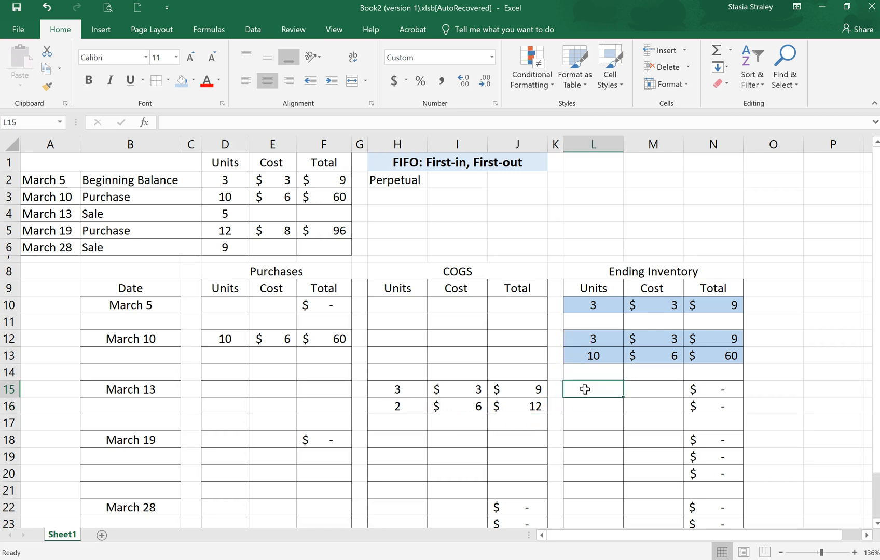
type("0")
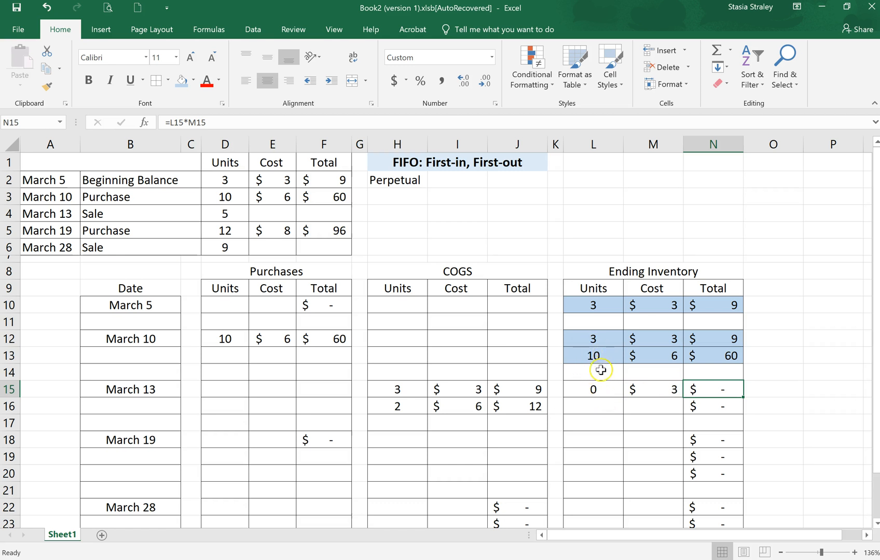
mouse_move(552, 411)
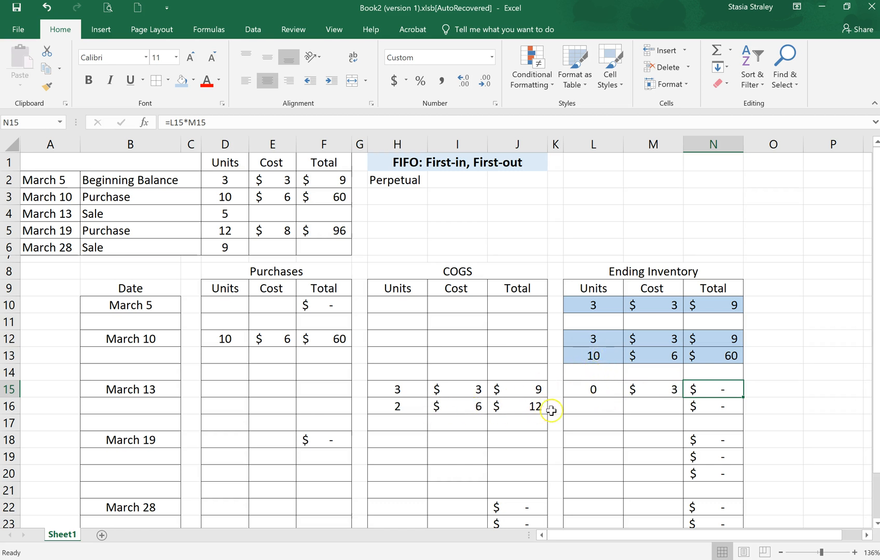
type("8")
left_click(653, 407)
type("6")
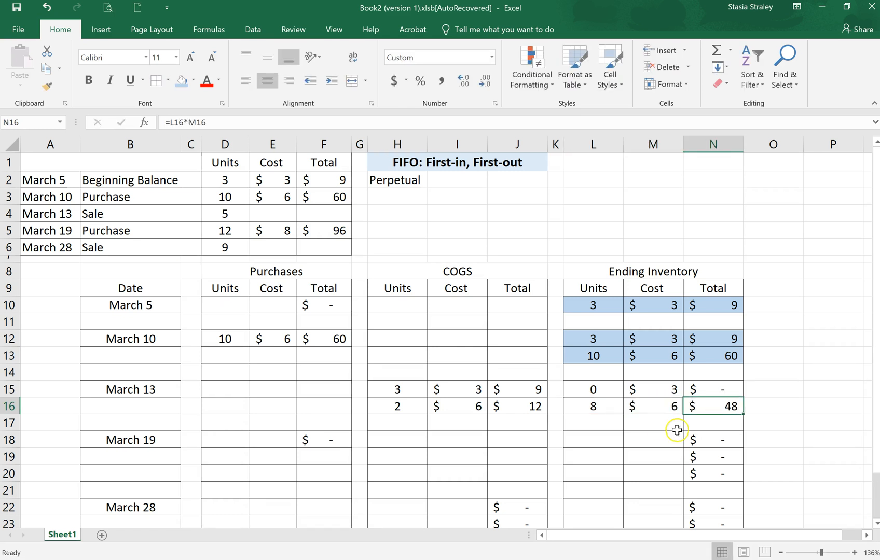
mouse_move(613, 387)
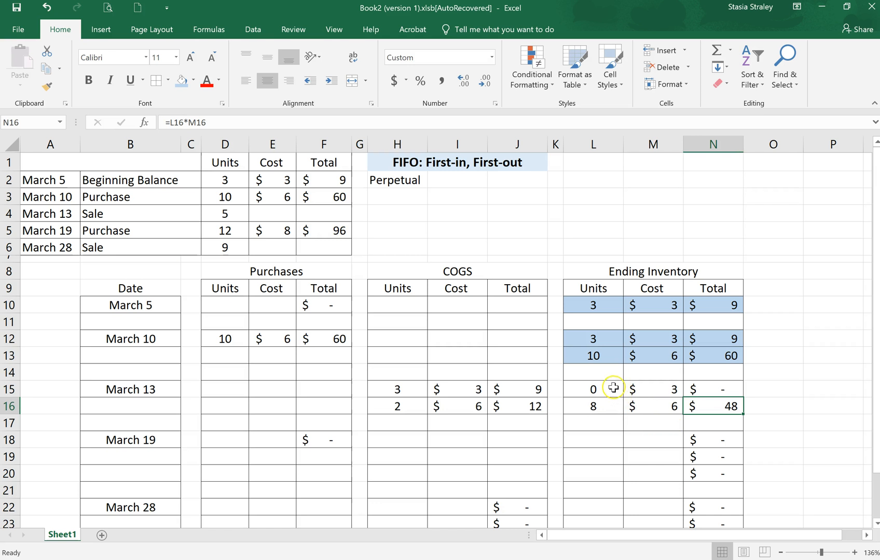
mouse_move(610, 391)
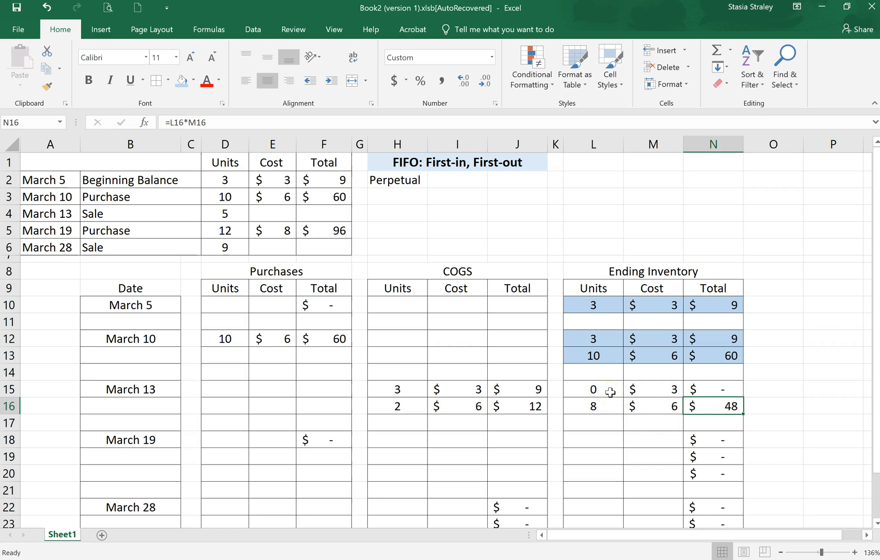
left_click(592, 389)
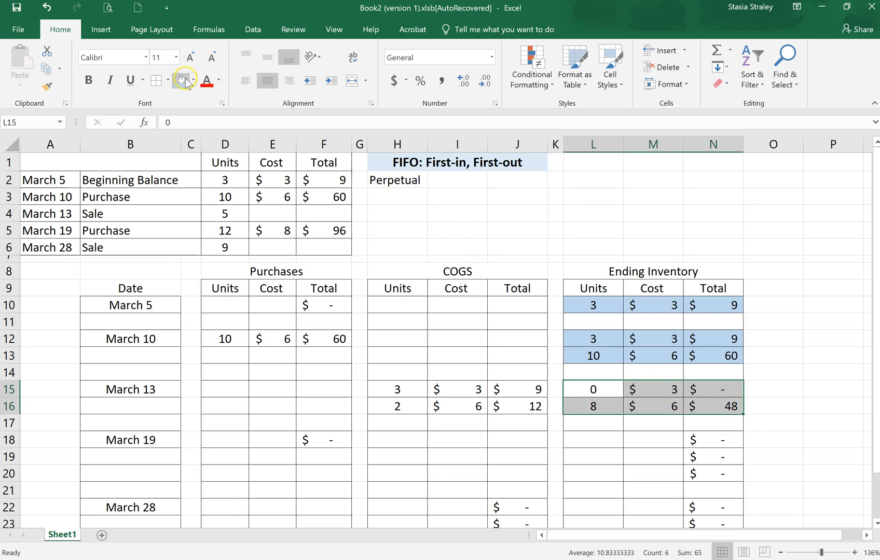
Apply light blue fill to the March 13 ending inventory layers.
left_click(180, 80)
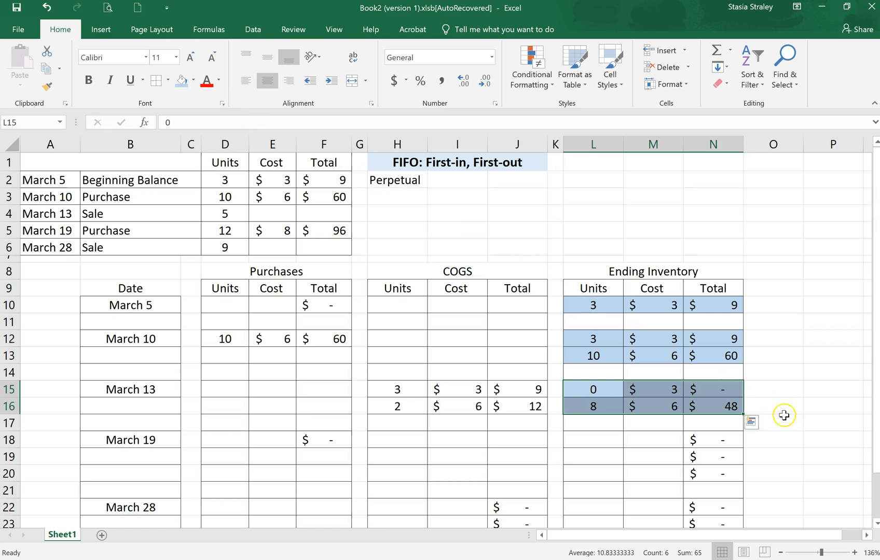
left_click(772, 389)
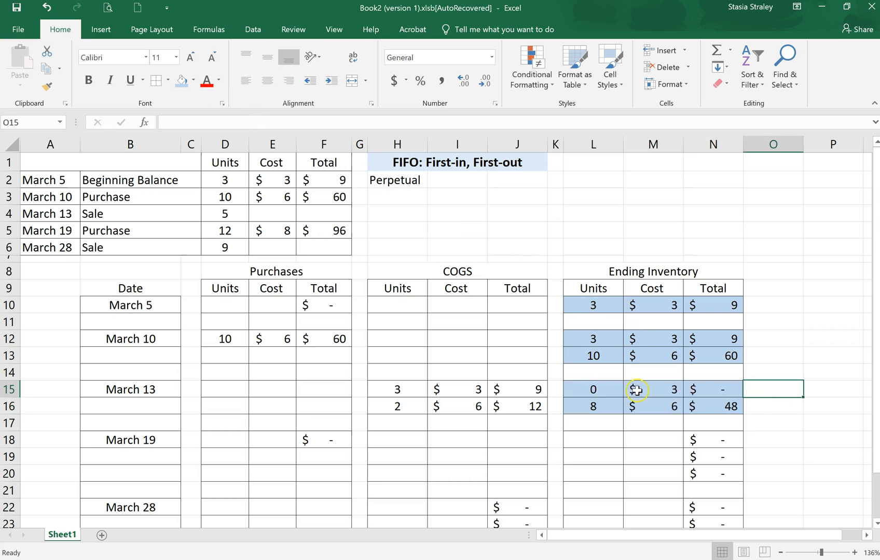
mouse_move(600, 407)
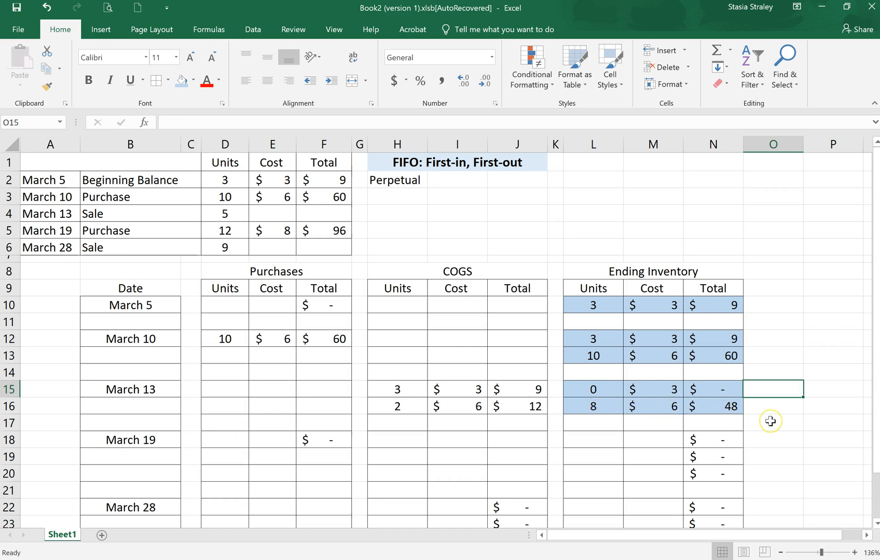
mouse_move(480, 371)
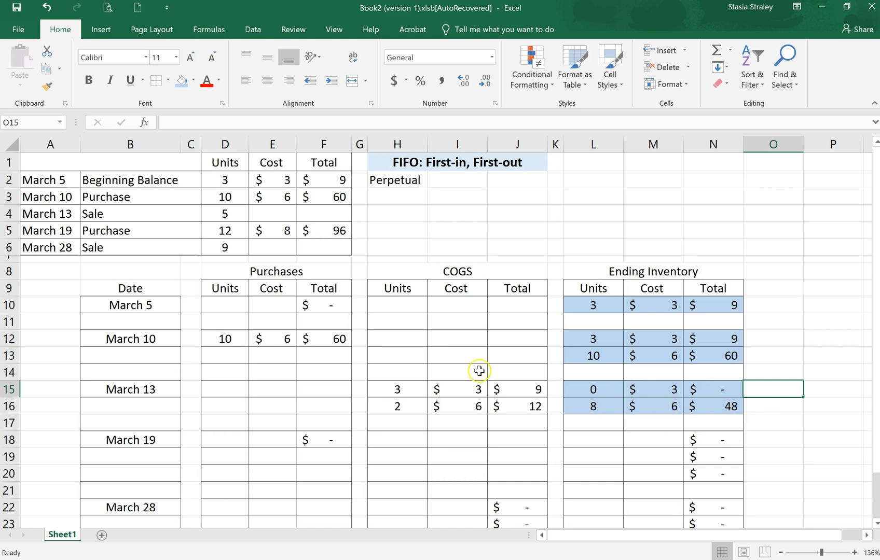
mouse_move(137, 228)
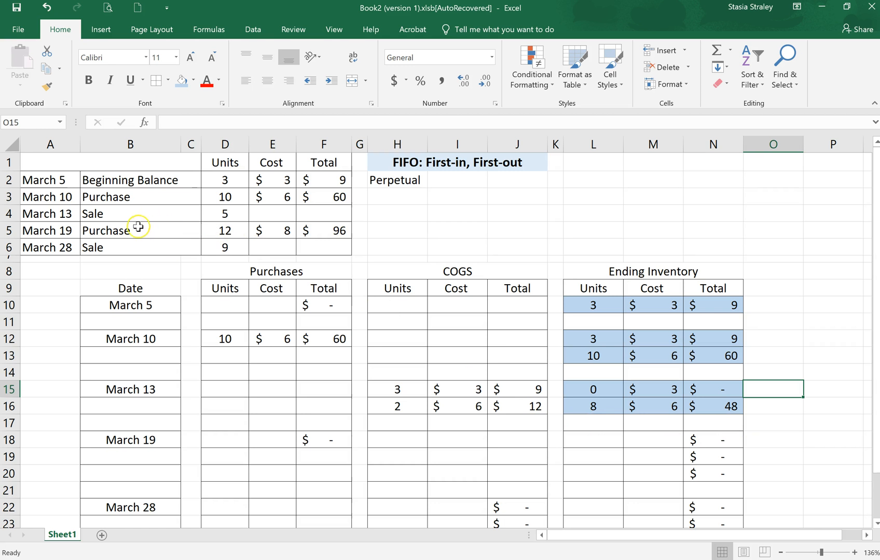
mouse_move(220, 230)
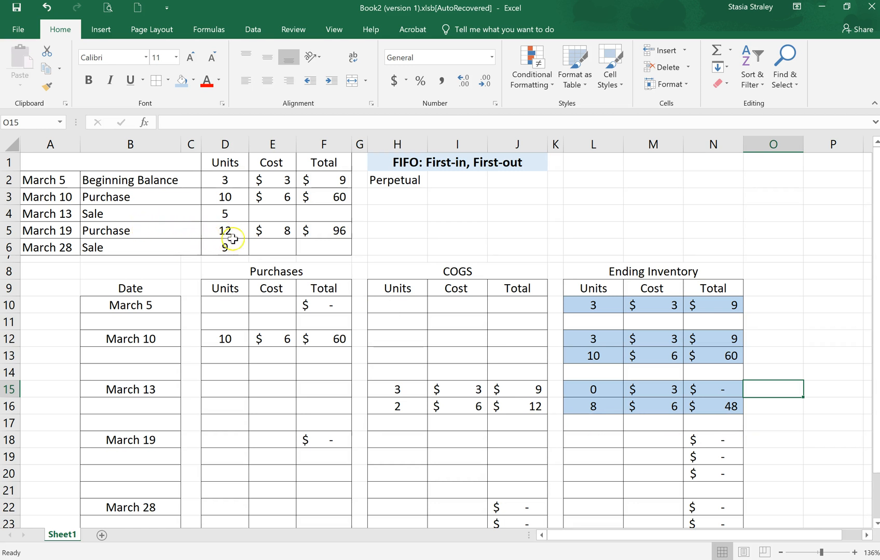
mouse_move(233, 441)
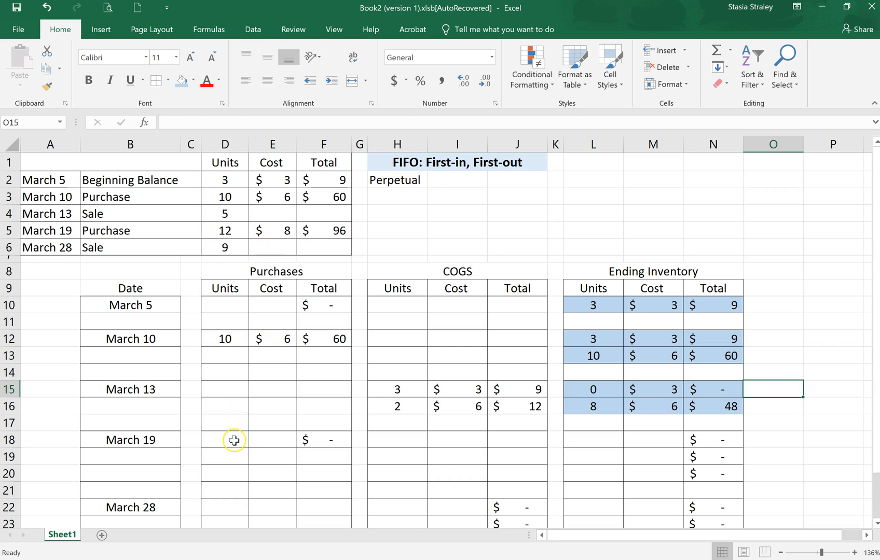
Start typing the March 19 purchase units (12) in the Purchases table.
type("12")
left_click(273, 440)
type("8")
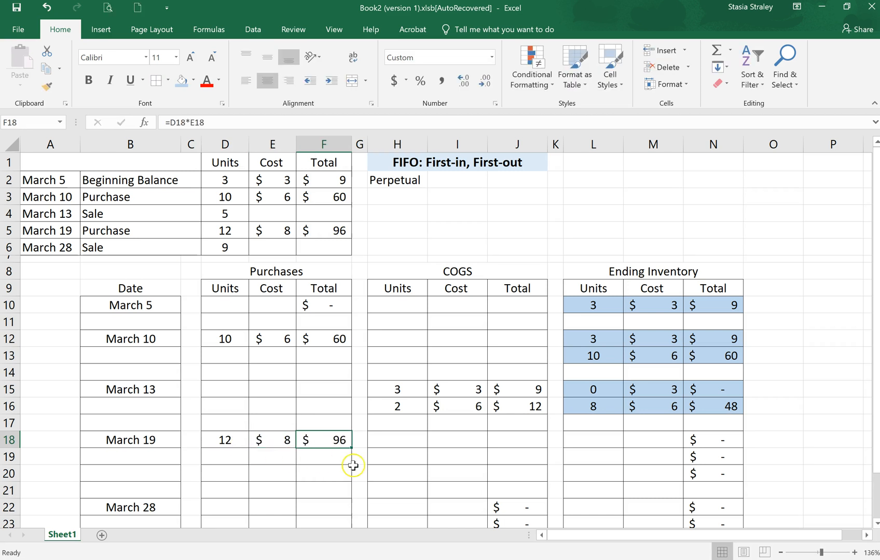
mouse_move(567, 410)
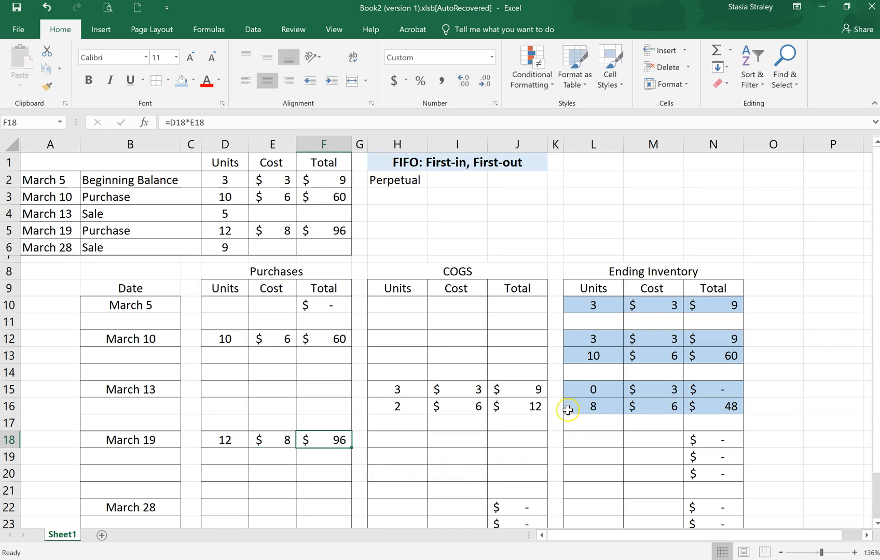
Enter March 19 ending inventory layers of 0 at $3, 8 at $6 and 12 at $8.
left_click(592, 440)
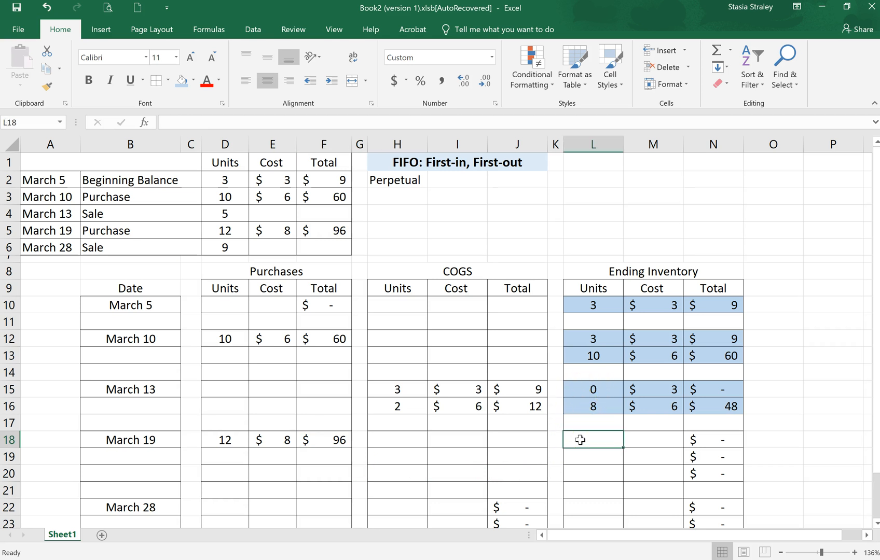
type("0")
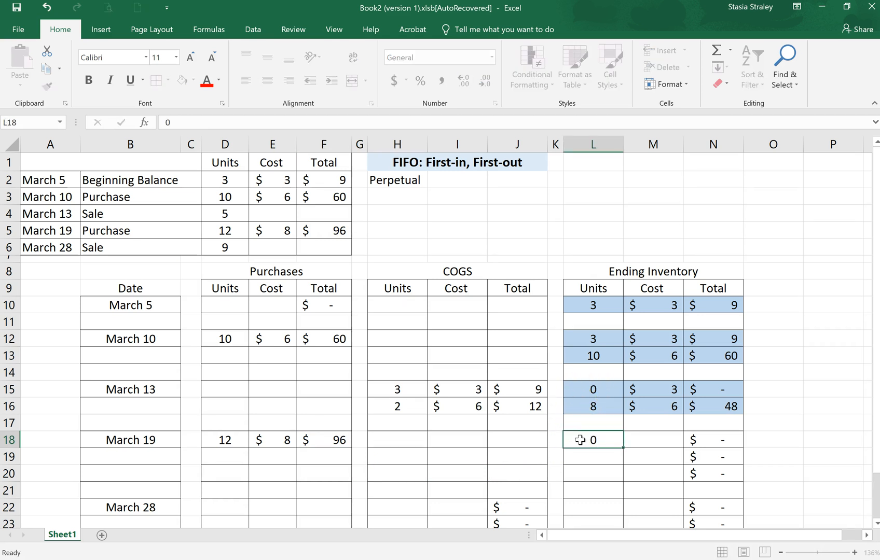
key("enter")
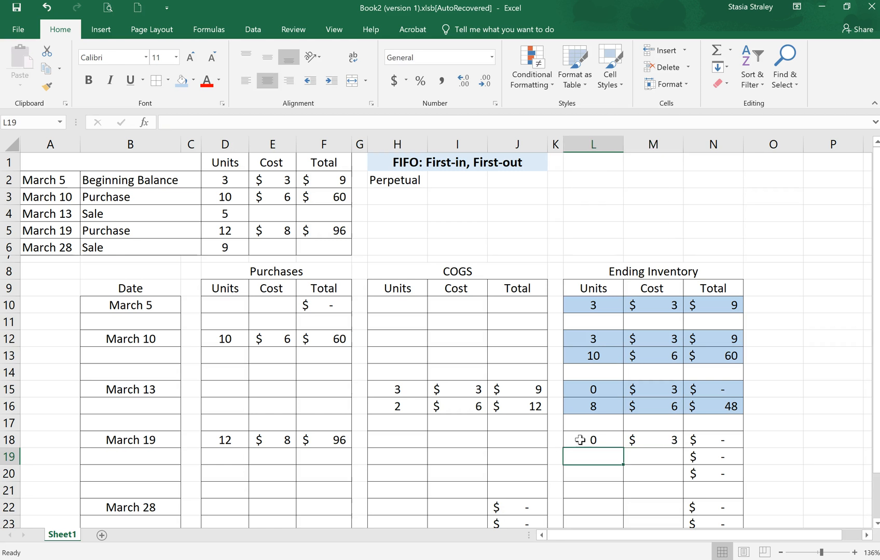
type("8")
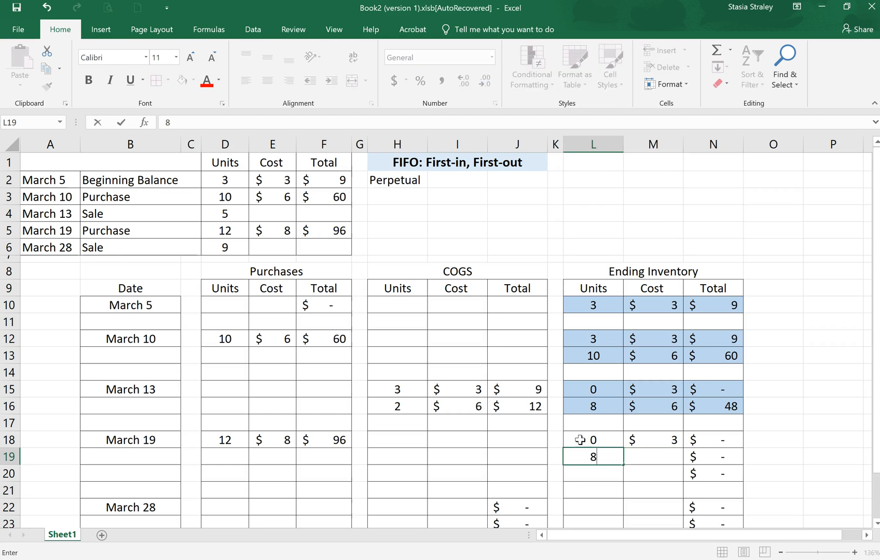
key("Enter")
type("12")
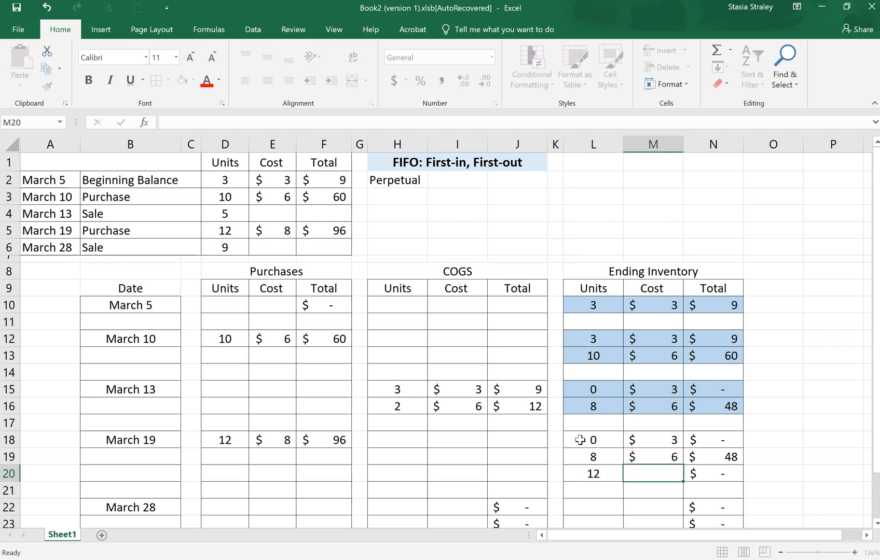
type("8")
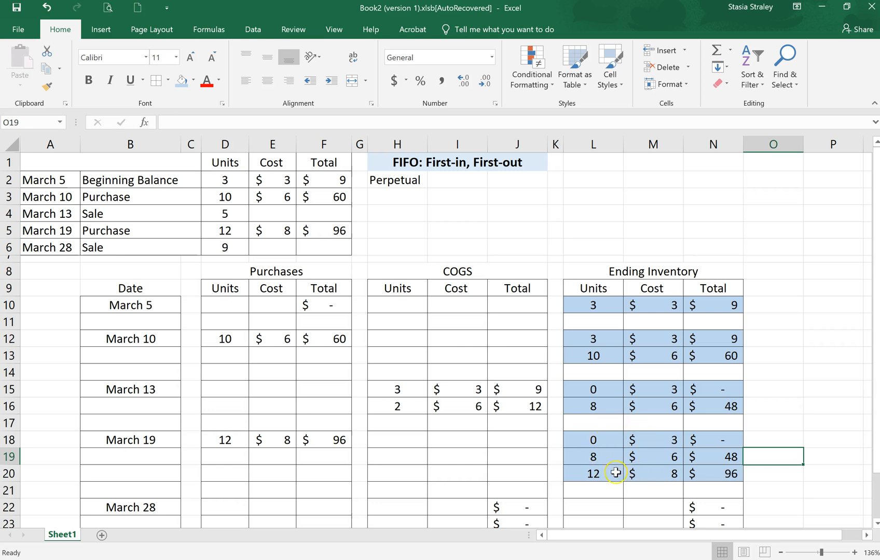
mouse_move(661, 464)
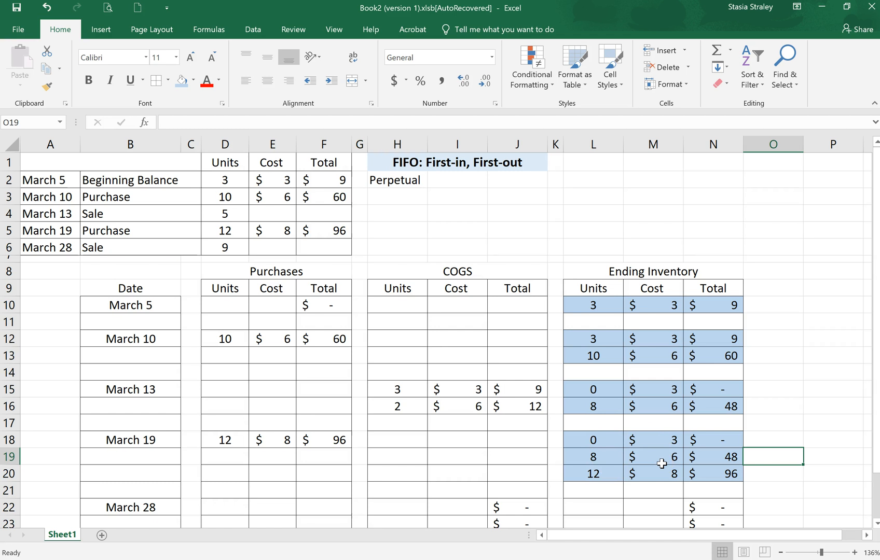
scroll("down", 3)
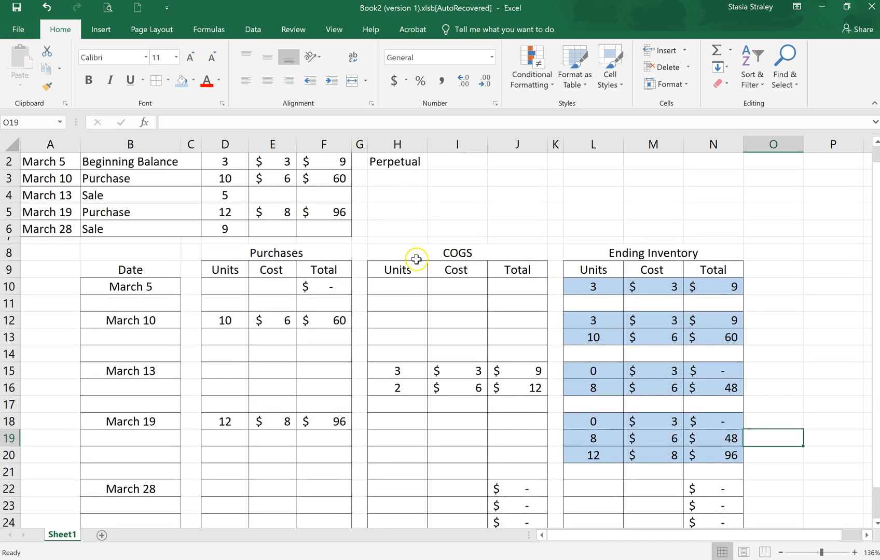
mouse_move(172, 226)
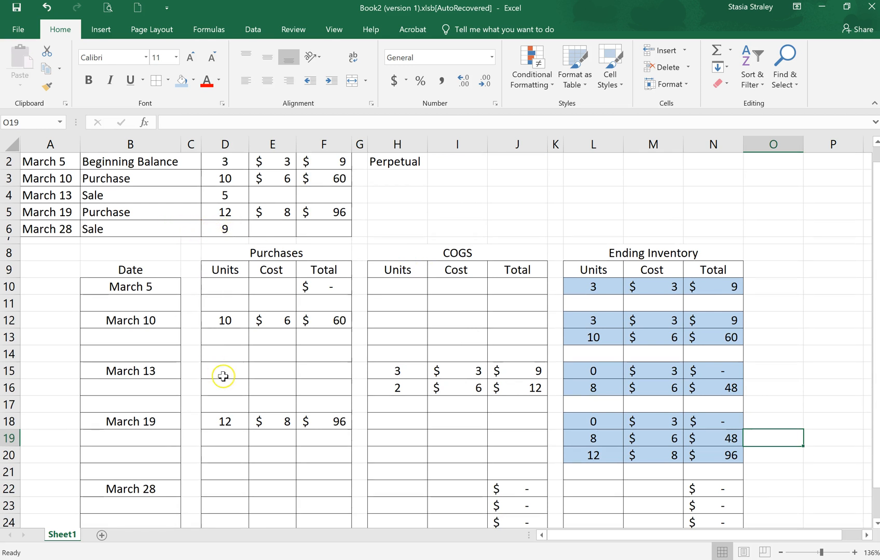
mouse_move(355, 320)
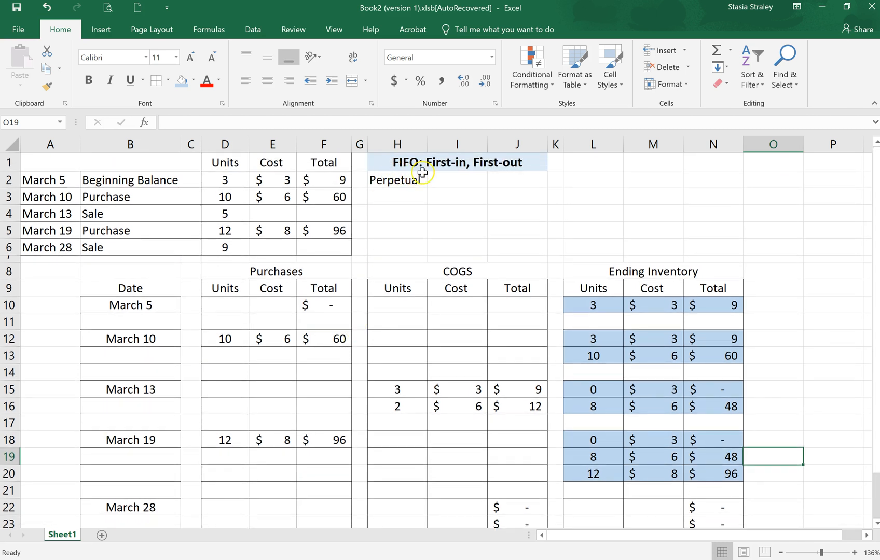
scroll("down", 3)
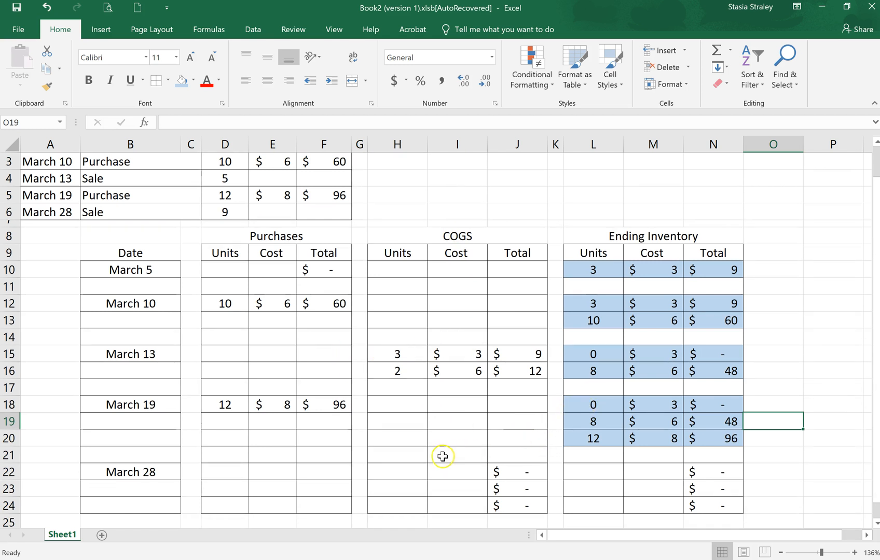
Enter March 28 COGS layers 0 at $3, 8 at $6 ($48) and 1 at $8 ($8).
left_click(397, 472)
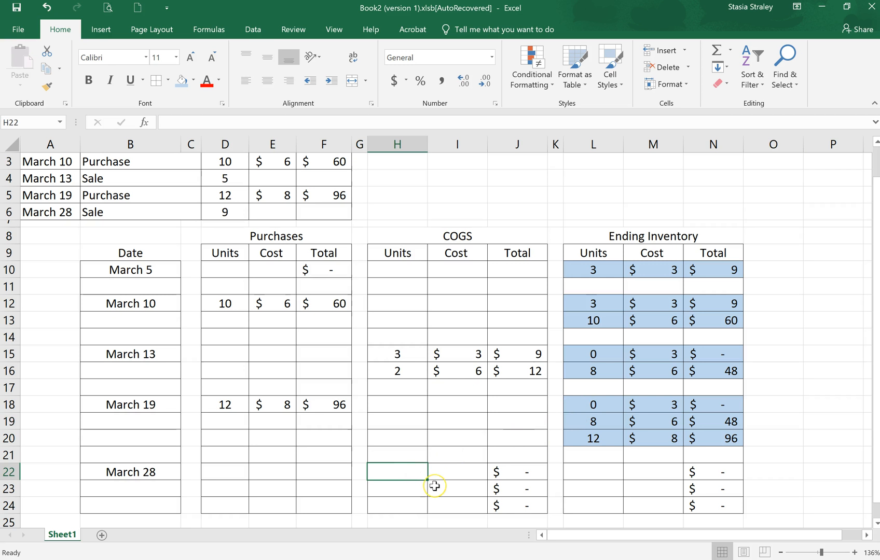
type("0")
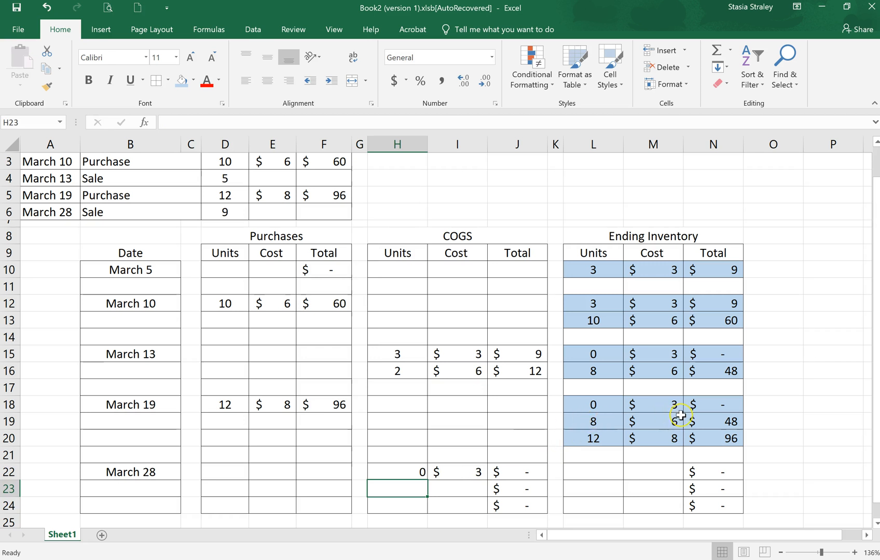
type("8")
left_click(458, 488)
type("6")
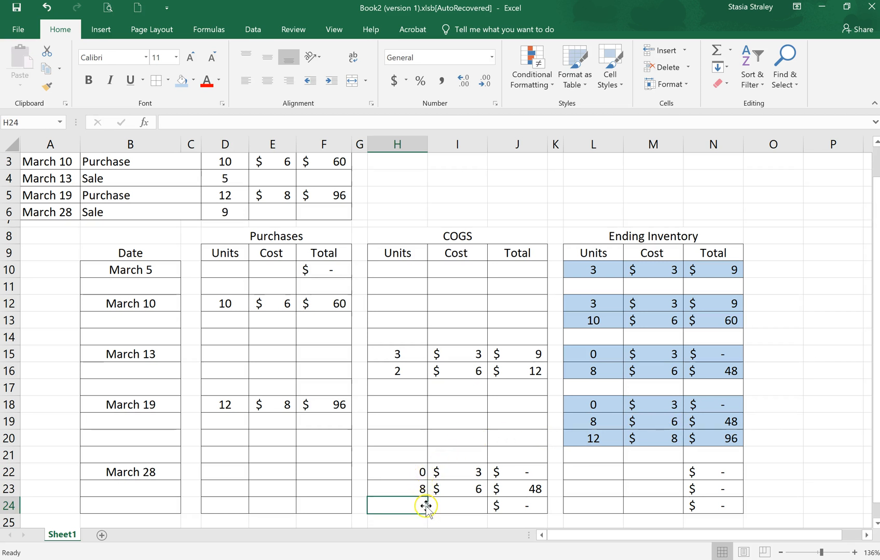
mouse_move(609, 440)
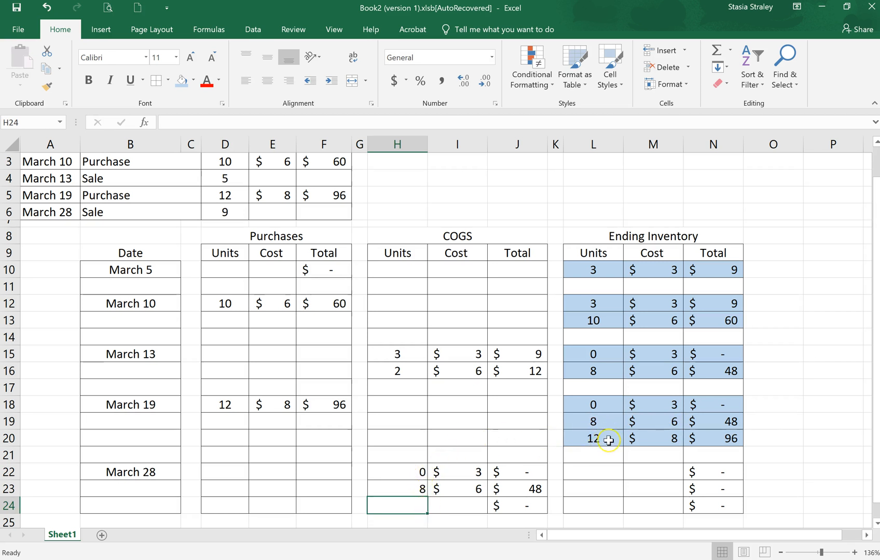
type("1")
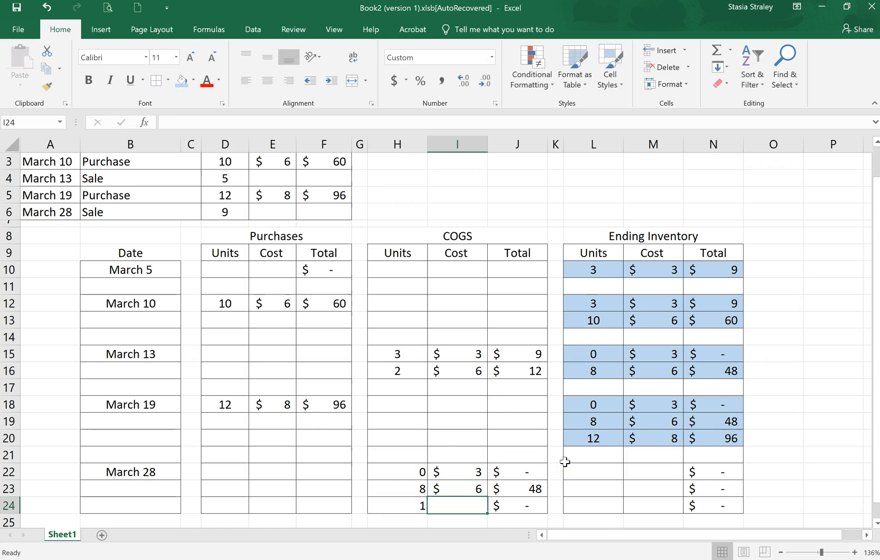
type("8")
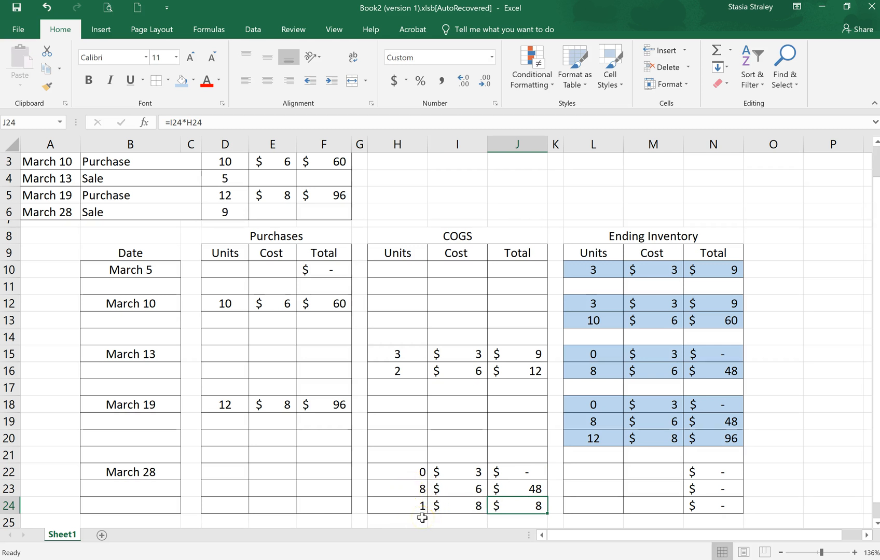
mouse_move(610, 480)
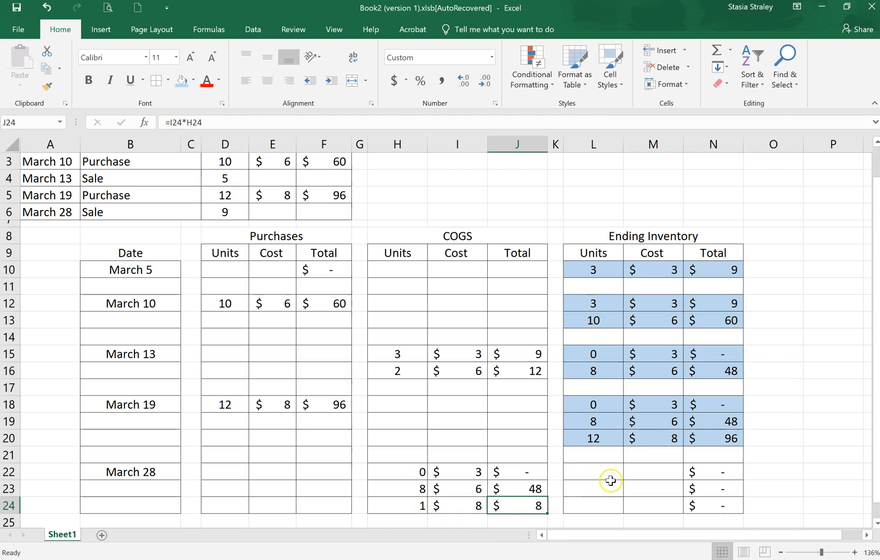
Enter the March 28 ending layers: 0 at $3, 0 at $6, 11 at $8 ($88).
left_click(592, 472)
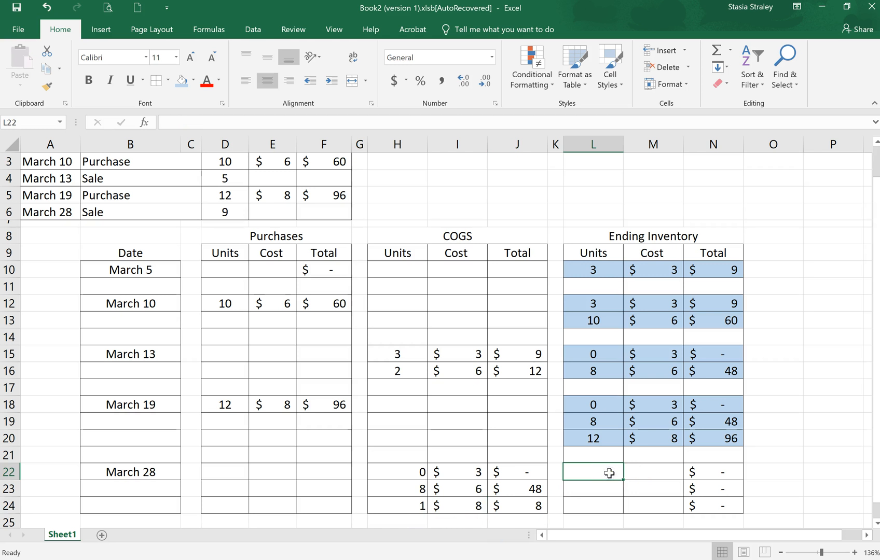
type("3")
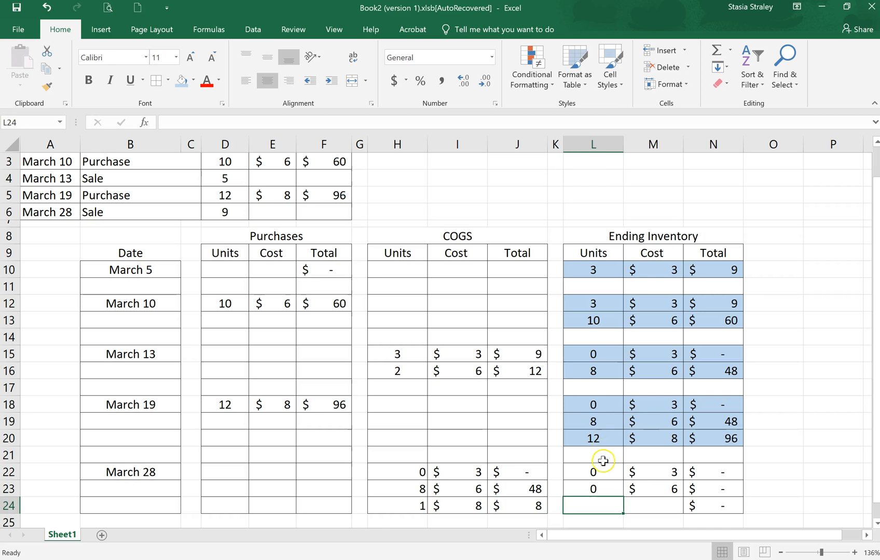
mouse_move(608, 438)
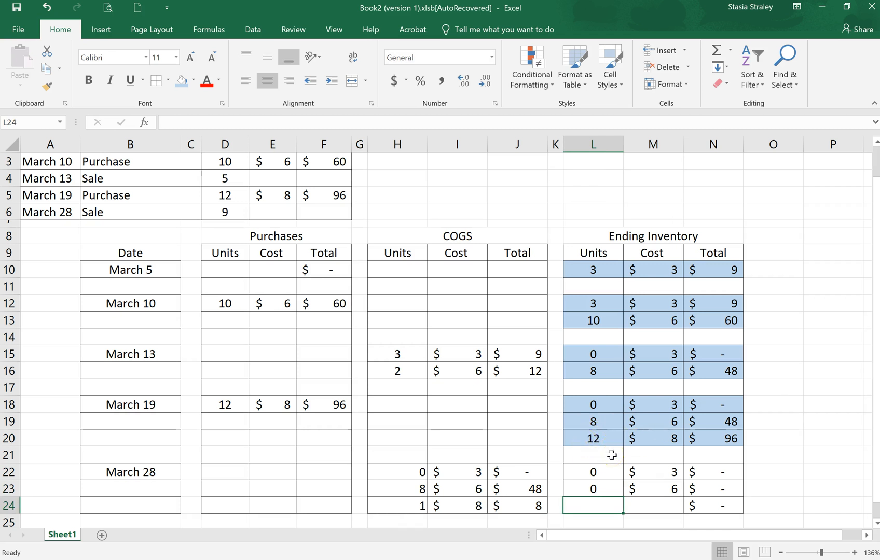
type("11")
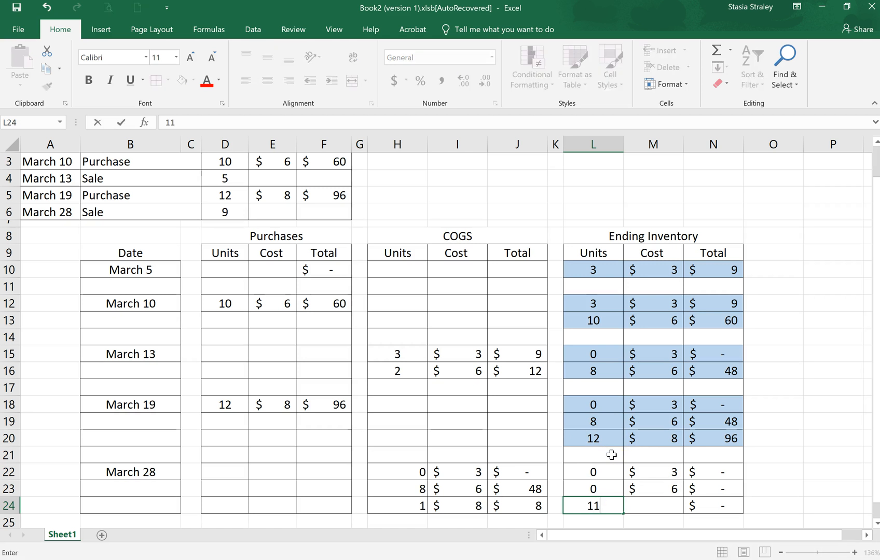
type("8")
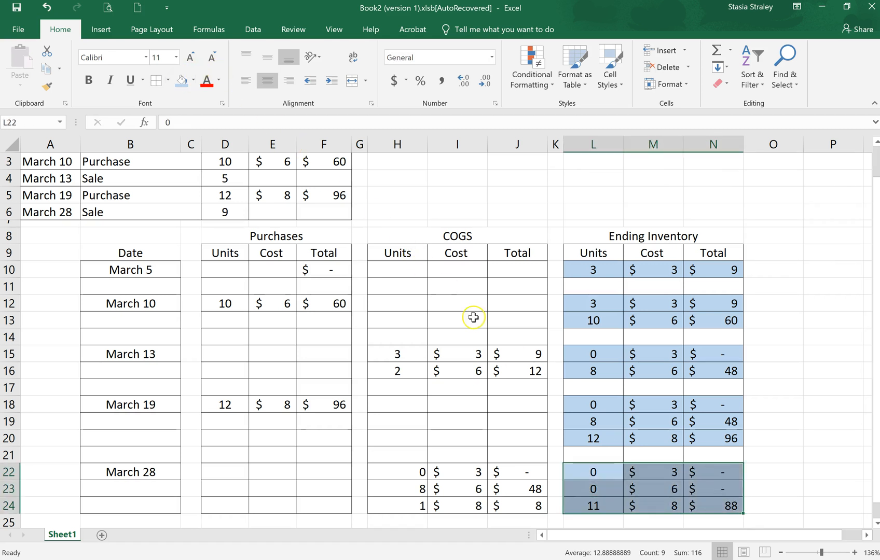
Sum J22:J25 in J26 for a $77 total and label it 'Total COGS' in I26.
scroll("down", 3)
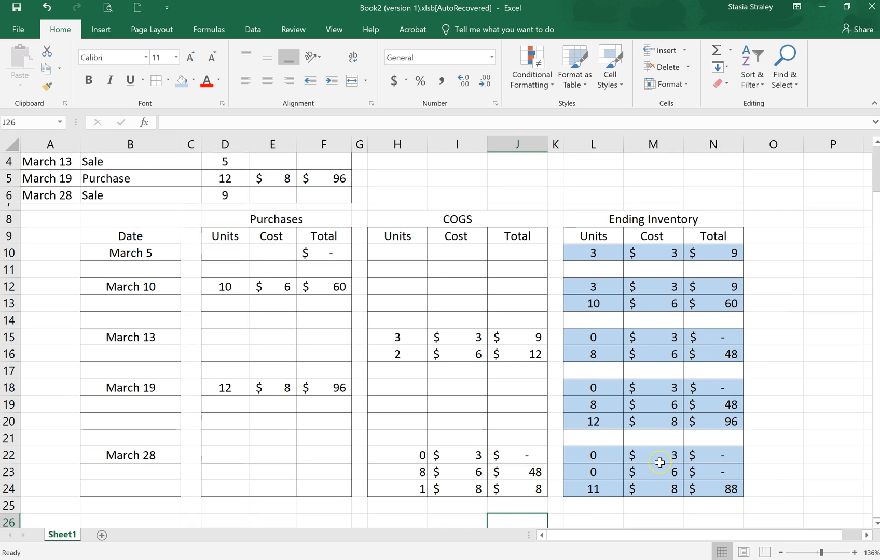
type("=SUM(J22:J25)")
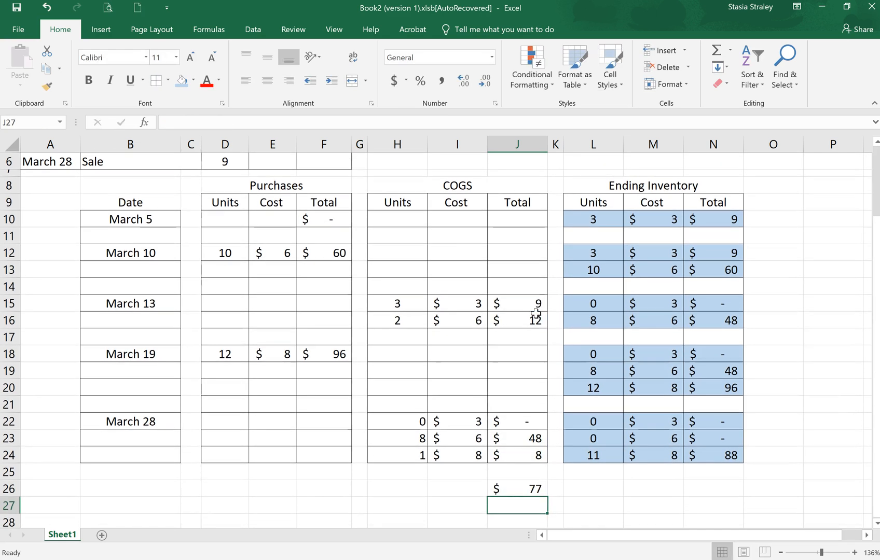
left_click(457, 489)
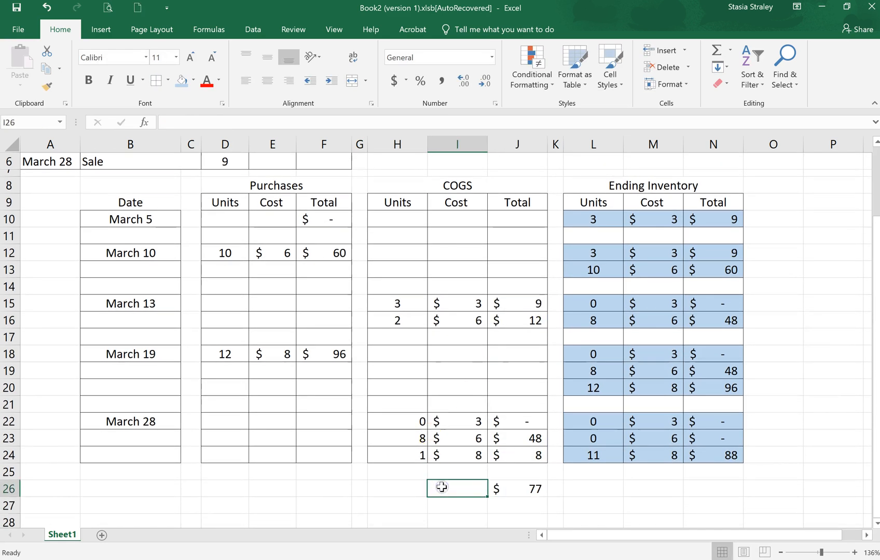
type("Total COGS")
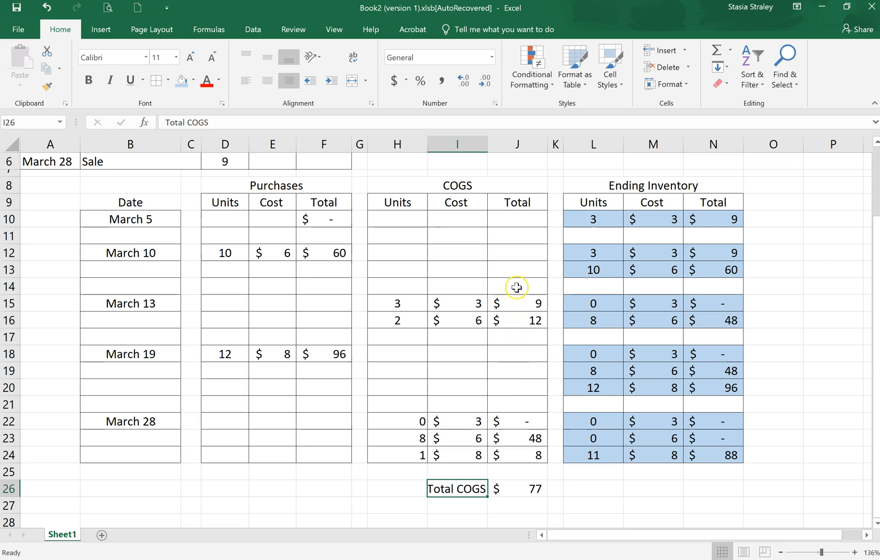
mouse_move(519, 291)
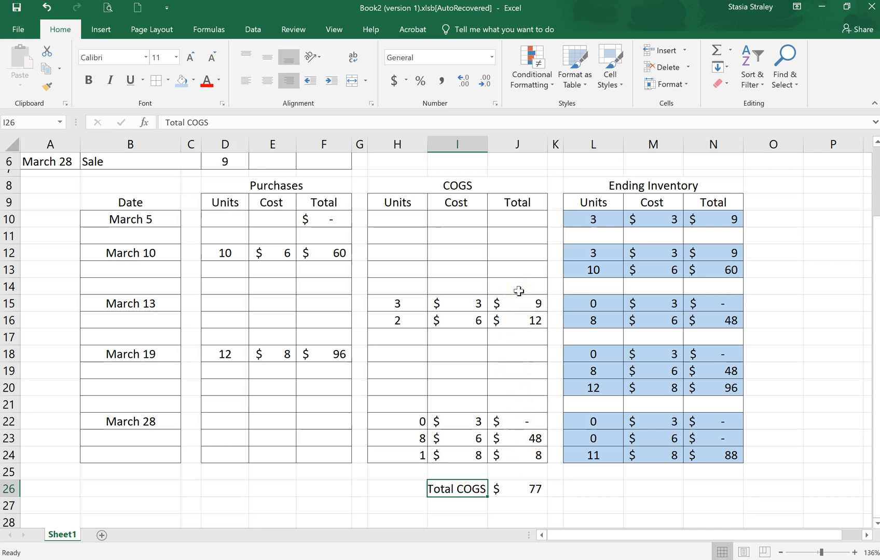
left_click(593, 488)
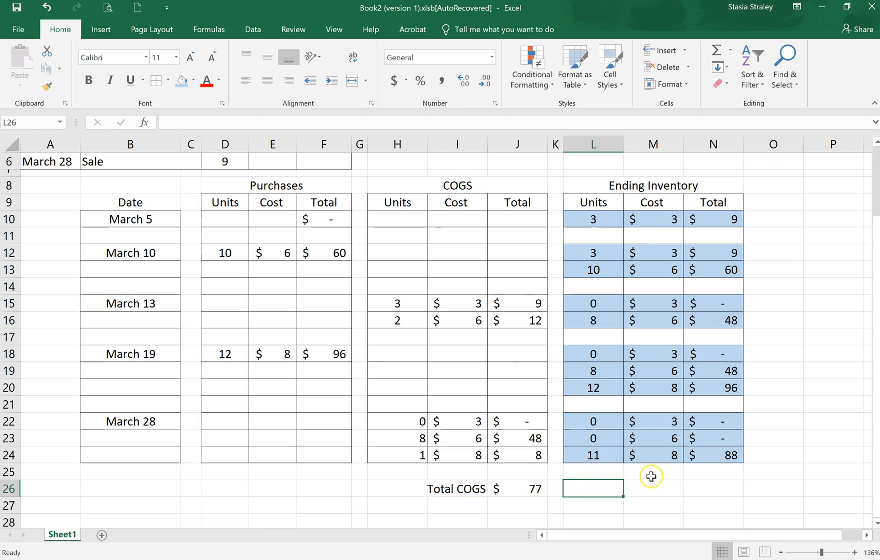
mouse_move(612, 463)
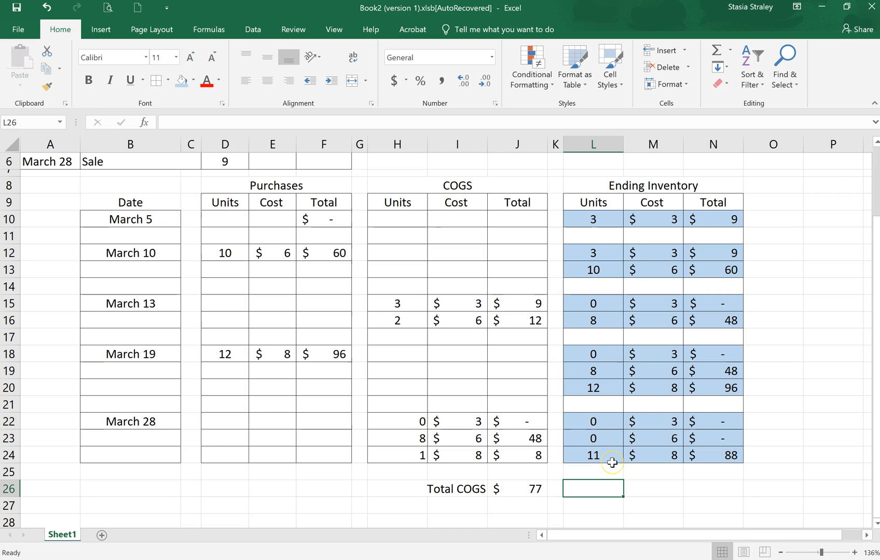
mouse_move(650, 461)
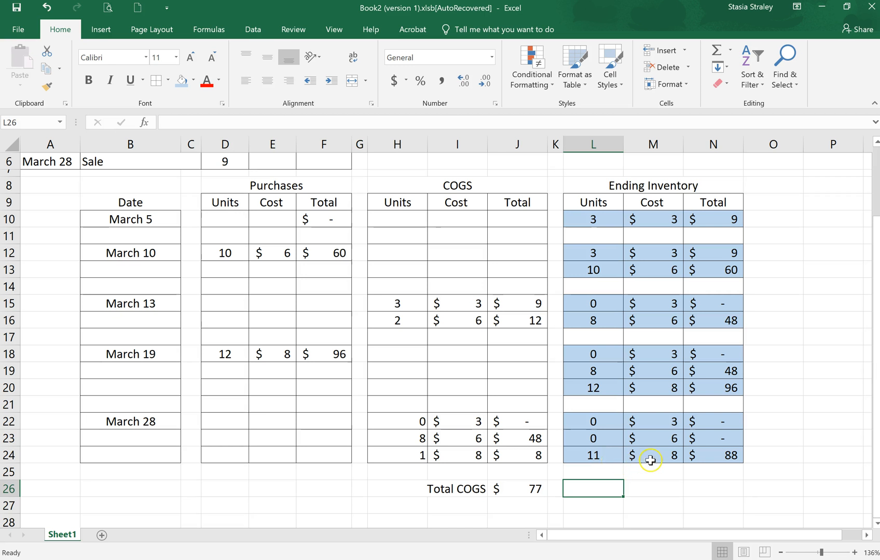
left_click(712, 489)
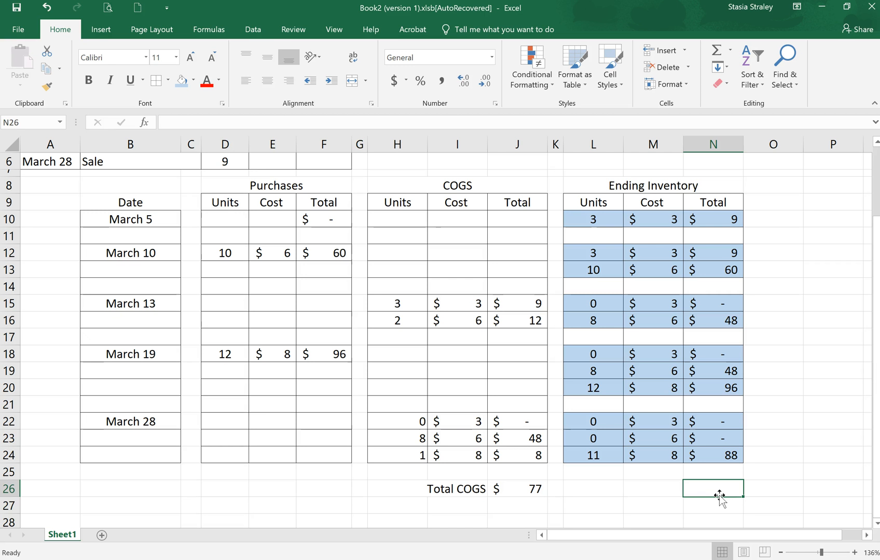
mouse_move(580, 516)
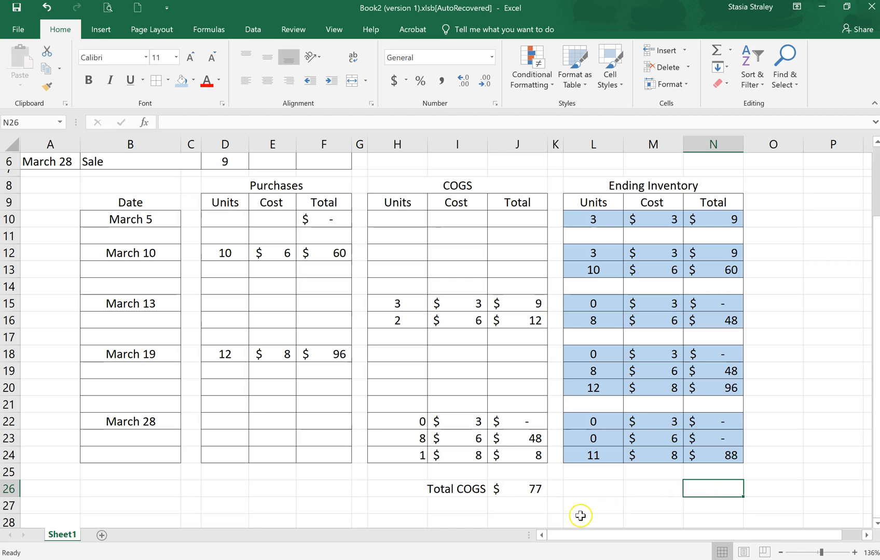